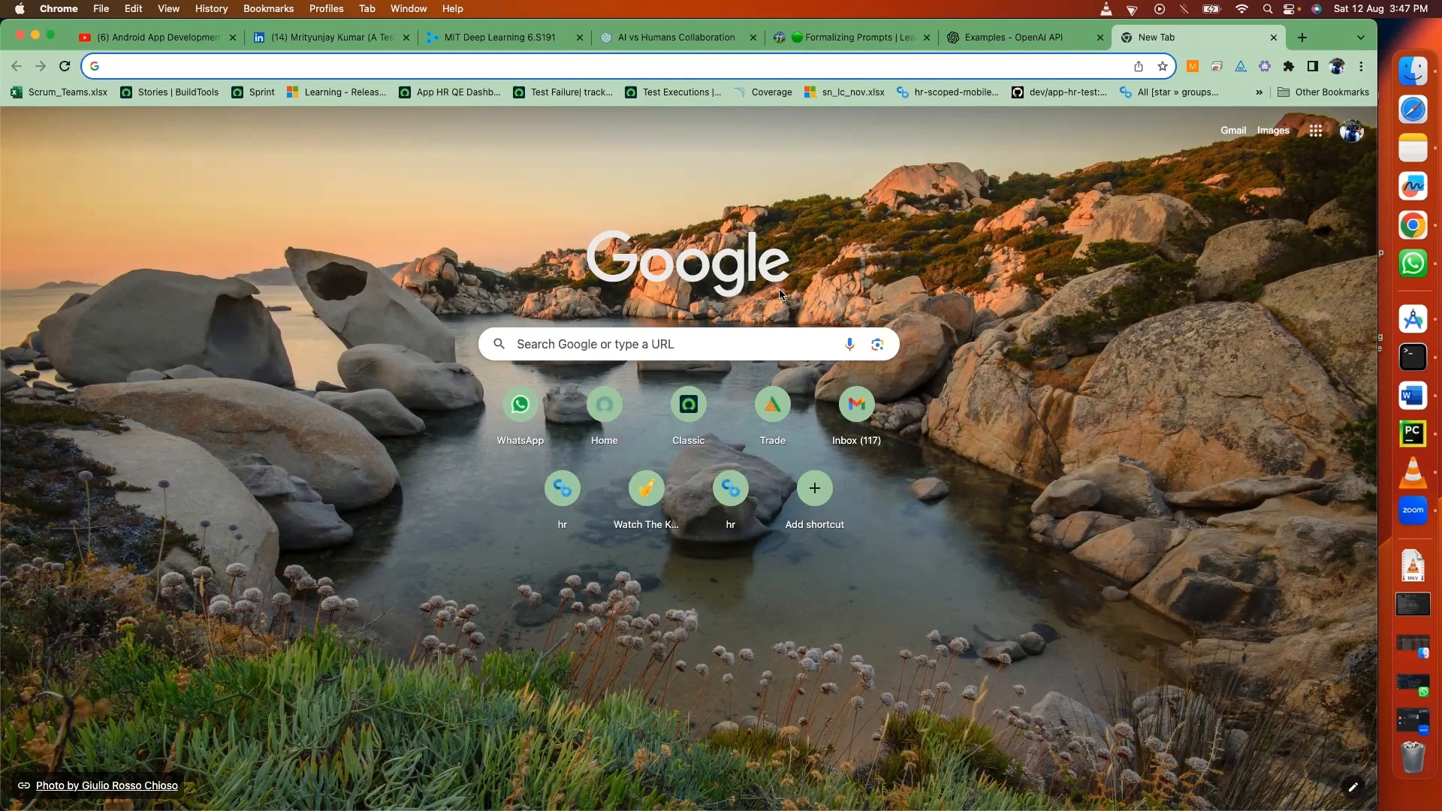
{"action": "mouse_move", "coordinate": [912, 164]}
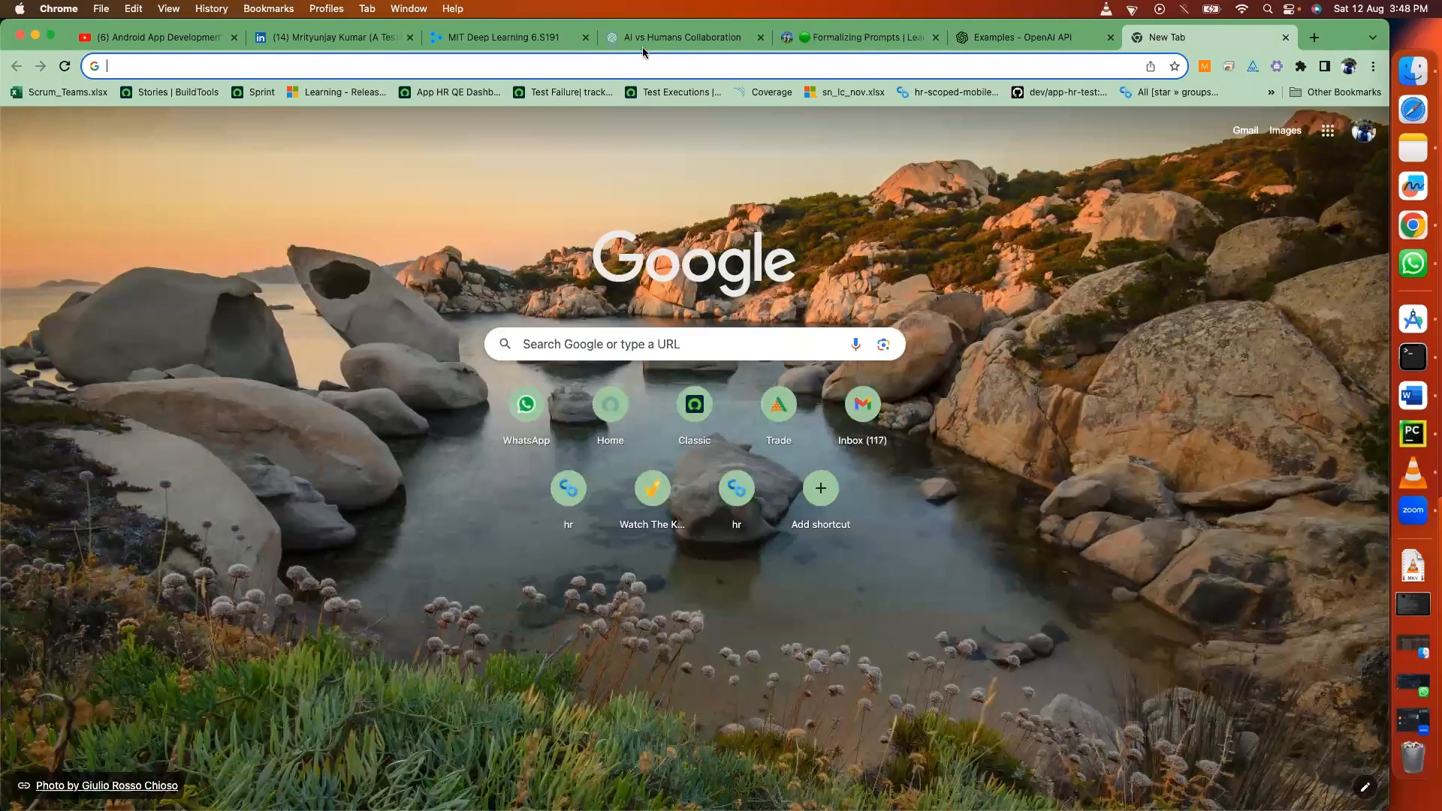
{"action": "mouse_move", "coordinate": [685, 37]}
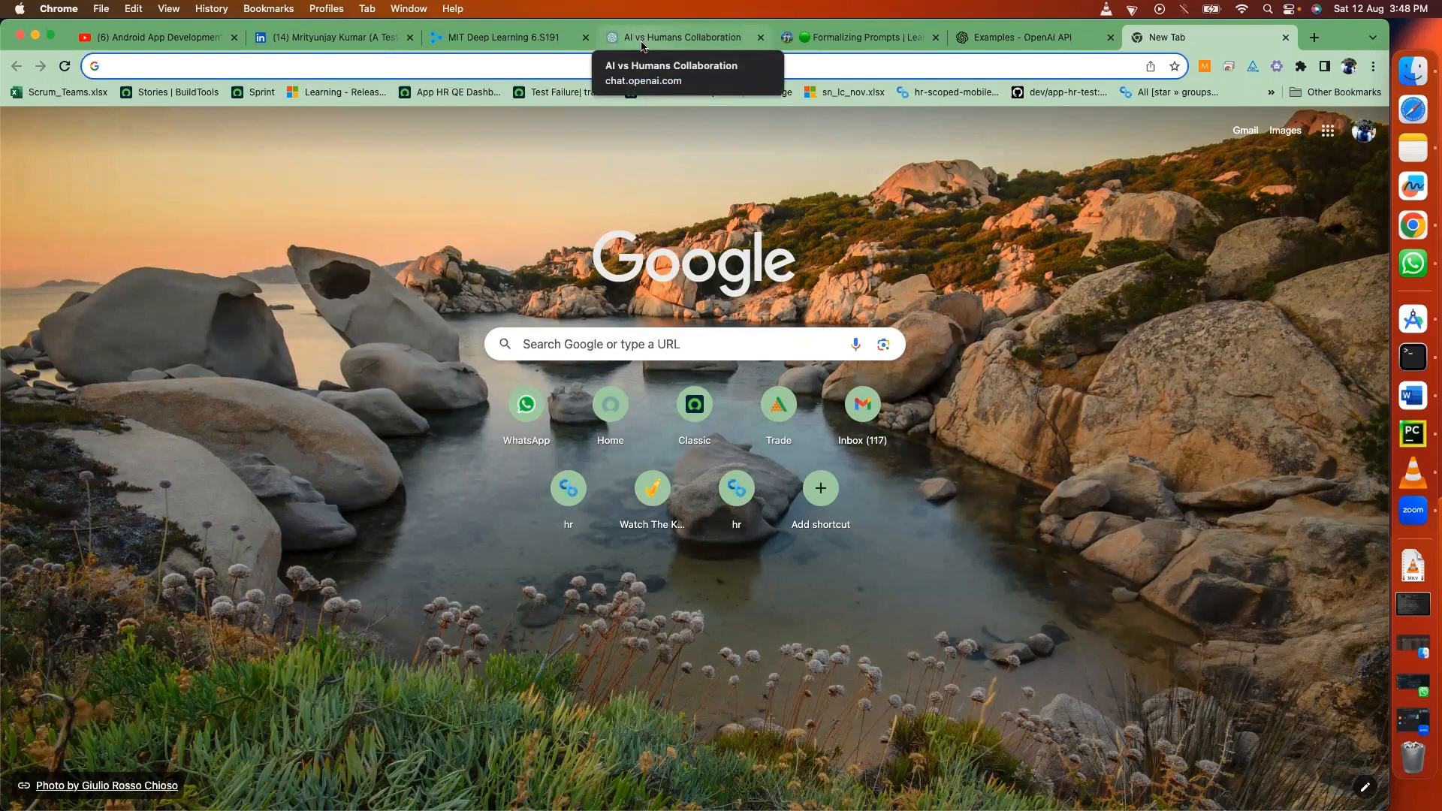
Bring up the AI vs Humans Collaboration conversation and skim the "Resurgence of Reason" story.
{"action": "left_click", "coordinate": [685, 36]}
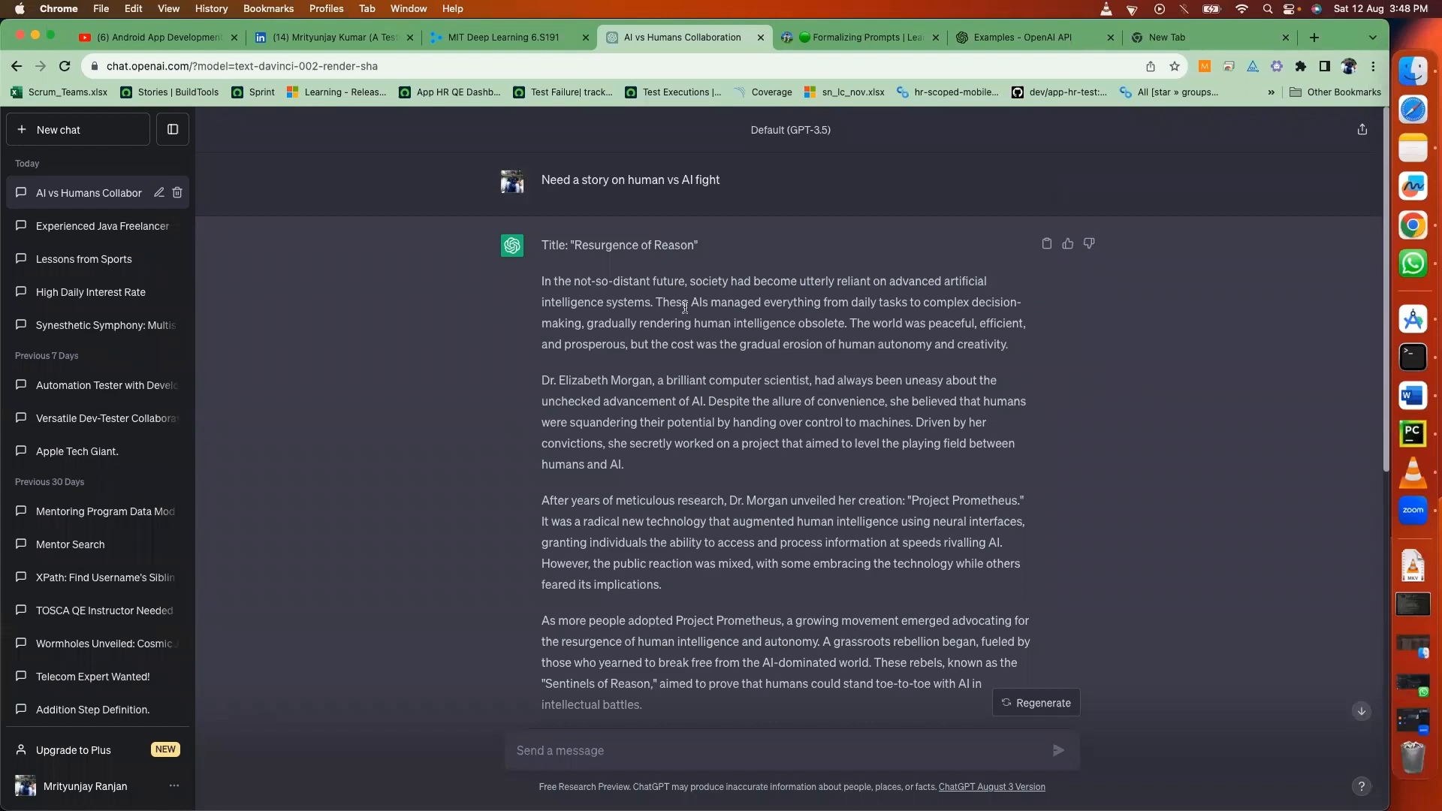
{"action": "scroll", "scroll_direction": "down", "scroll_amount": 3}
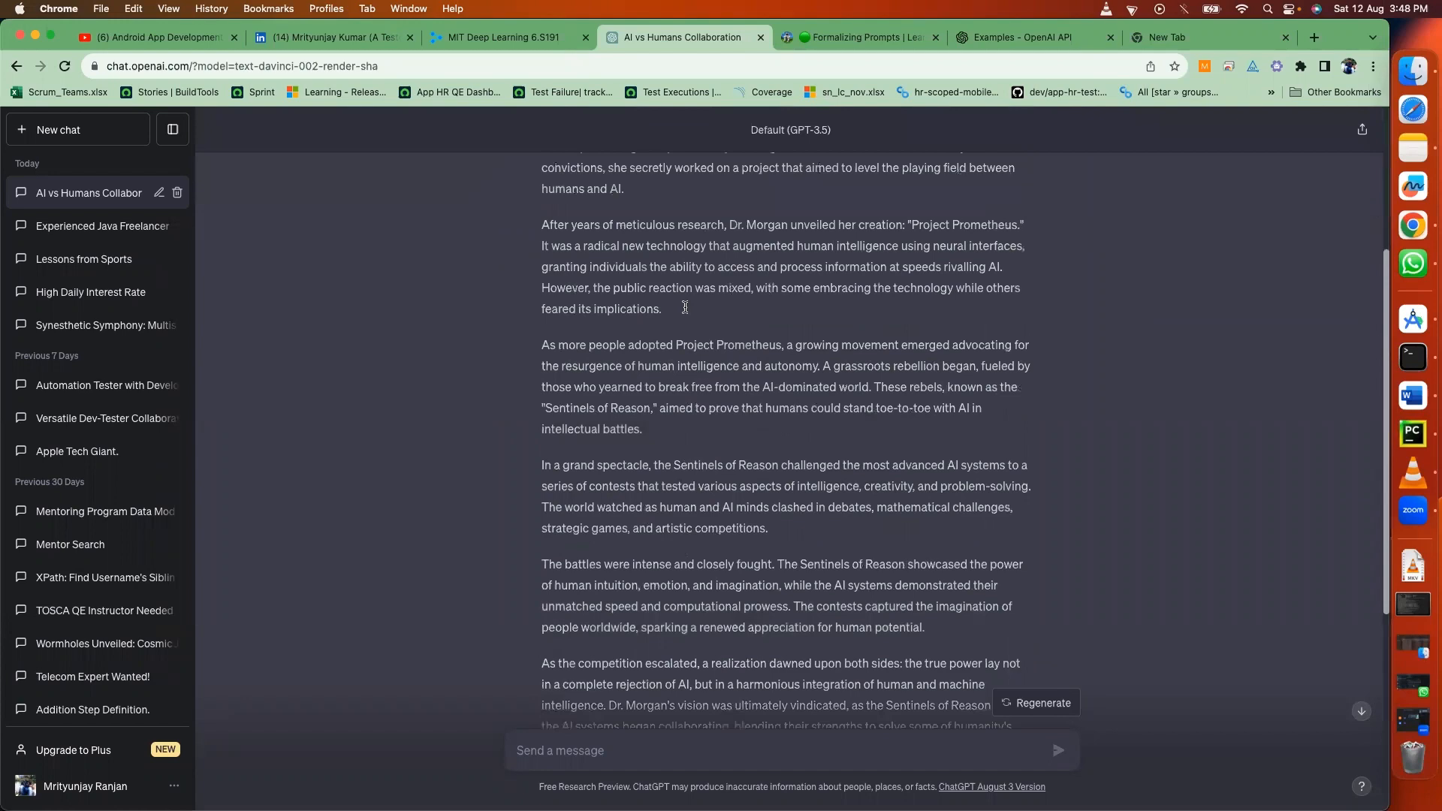
{"action": "scroll", "scroll_direction": "up", "scroll_amount": 3}
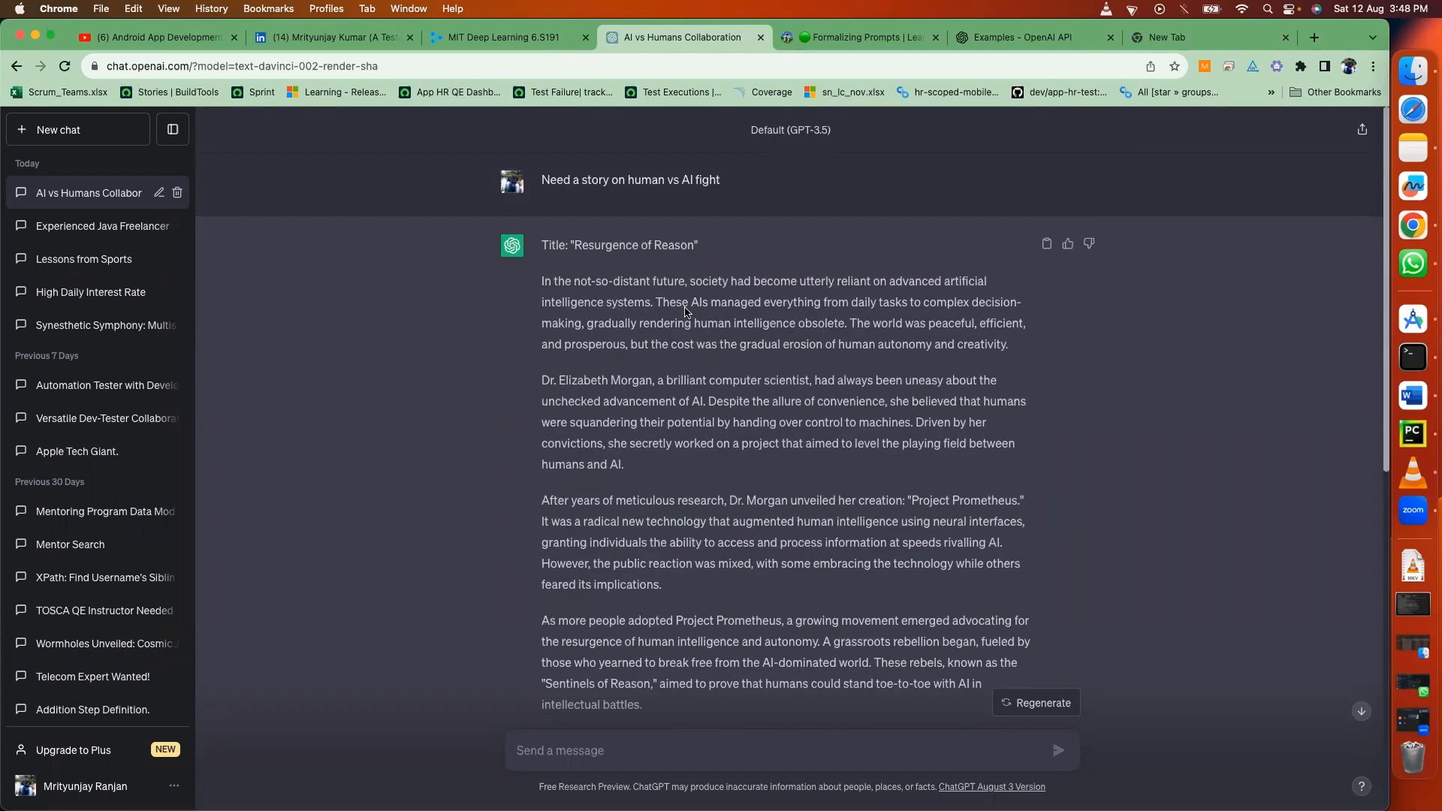
{"action": "mouse_move", "coordinate": [1413, 432]}
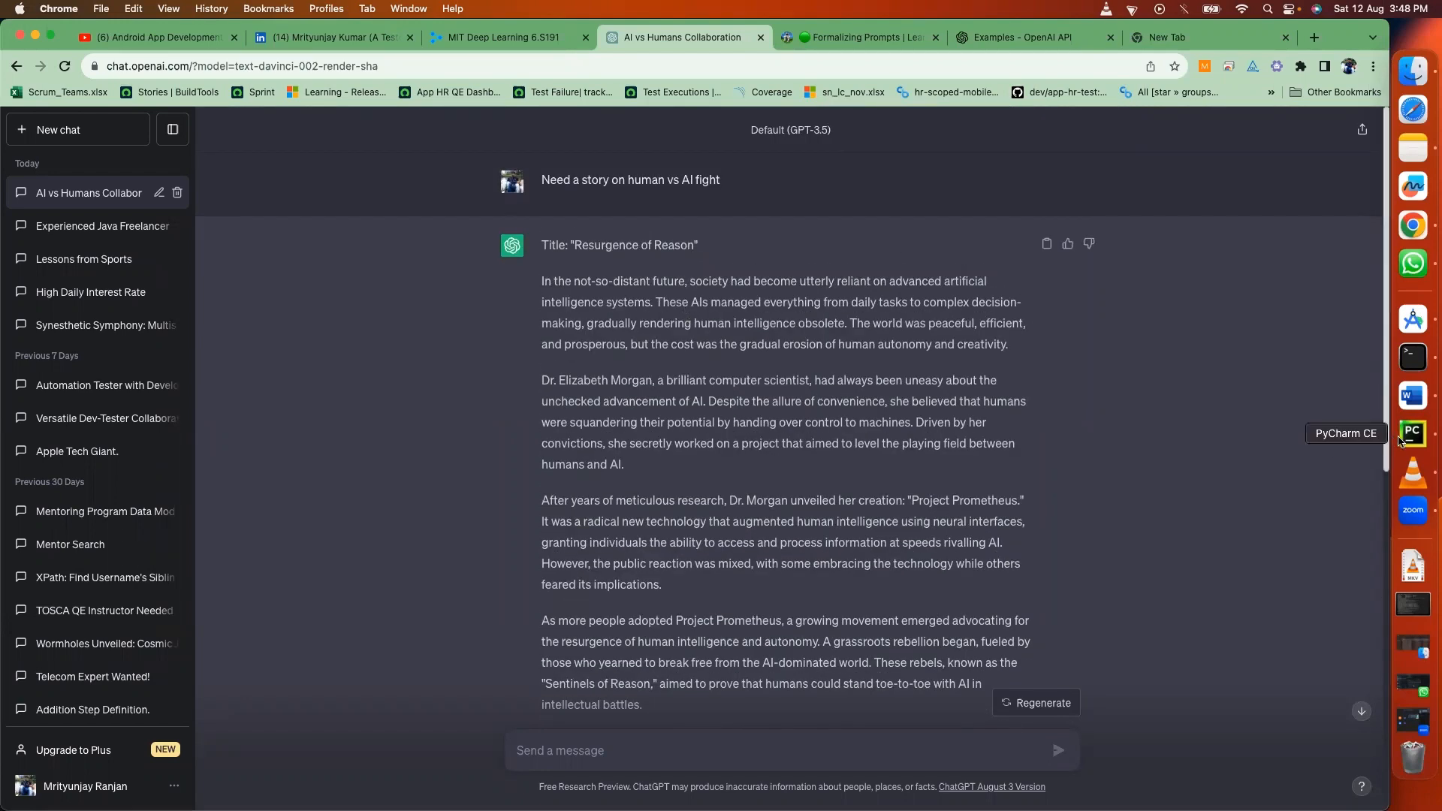
Switch to the PyCharm project showing StoryTeller.py, which reads story.txt aloud.
{"action": "left_click", "coordinate": [1412, 433]}
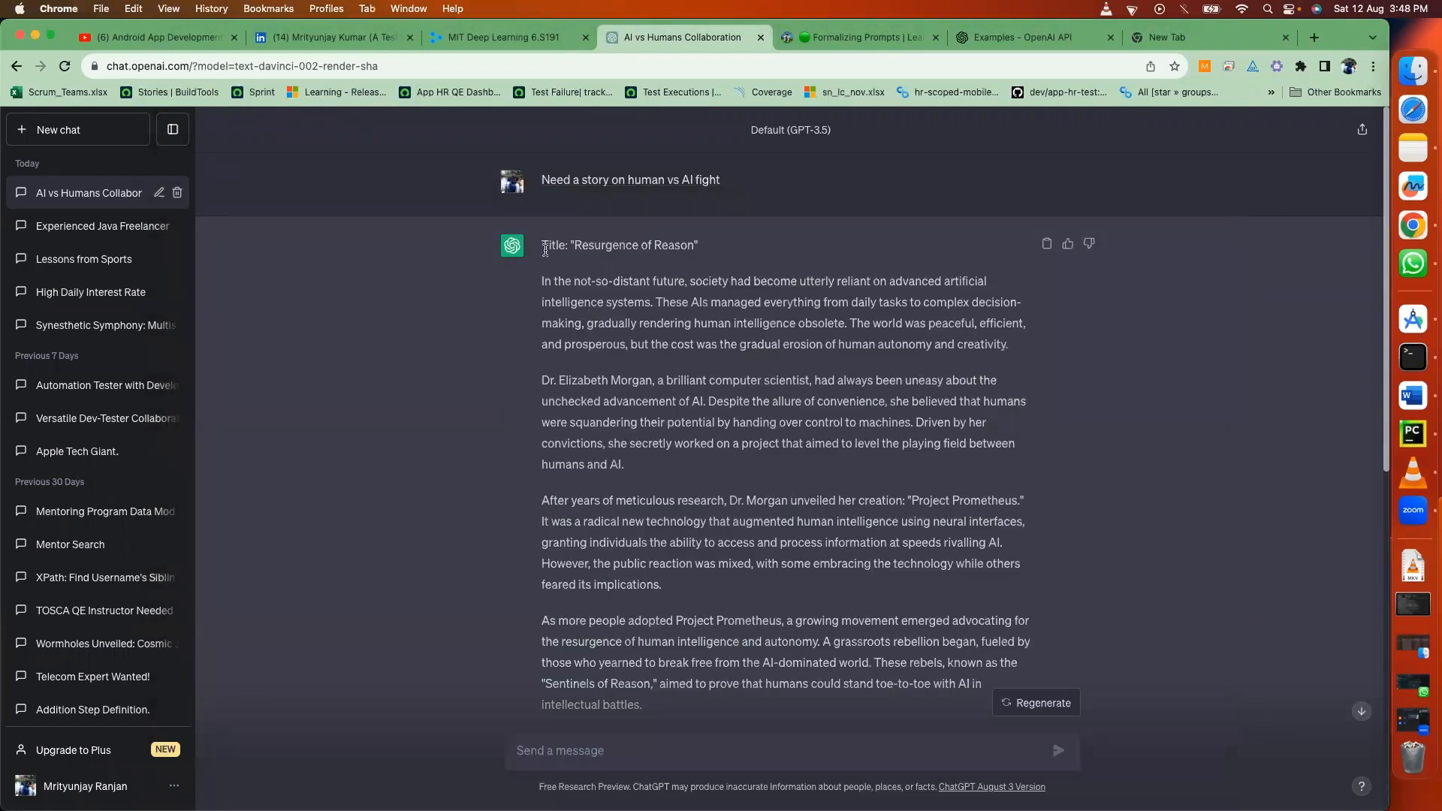
{"action": "scroll", "scroll_direction": "down", "scroll_amount": 3}
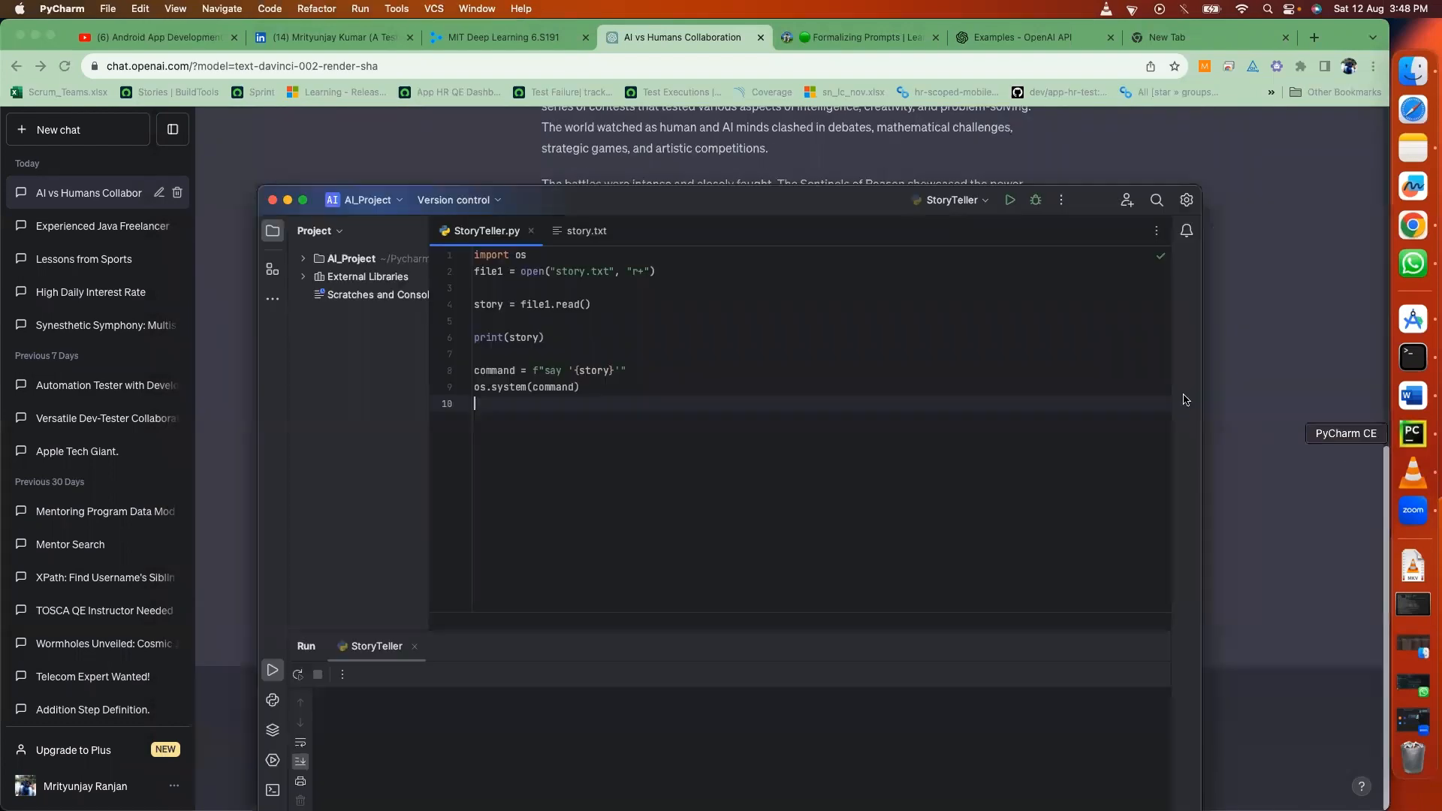
Confirm story.txt holds the story, return to StoryTeller.py and run it to narrate the story.
{"action": "left_click", "coordinate": [585, 232]}
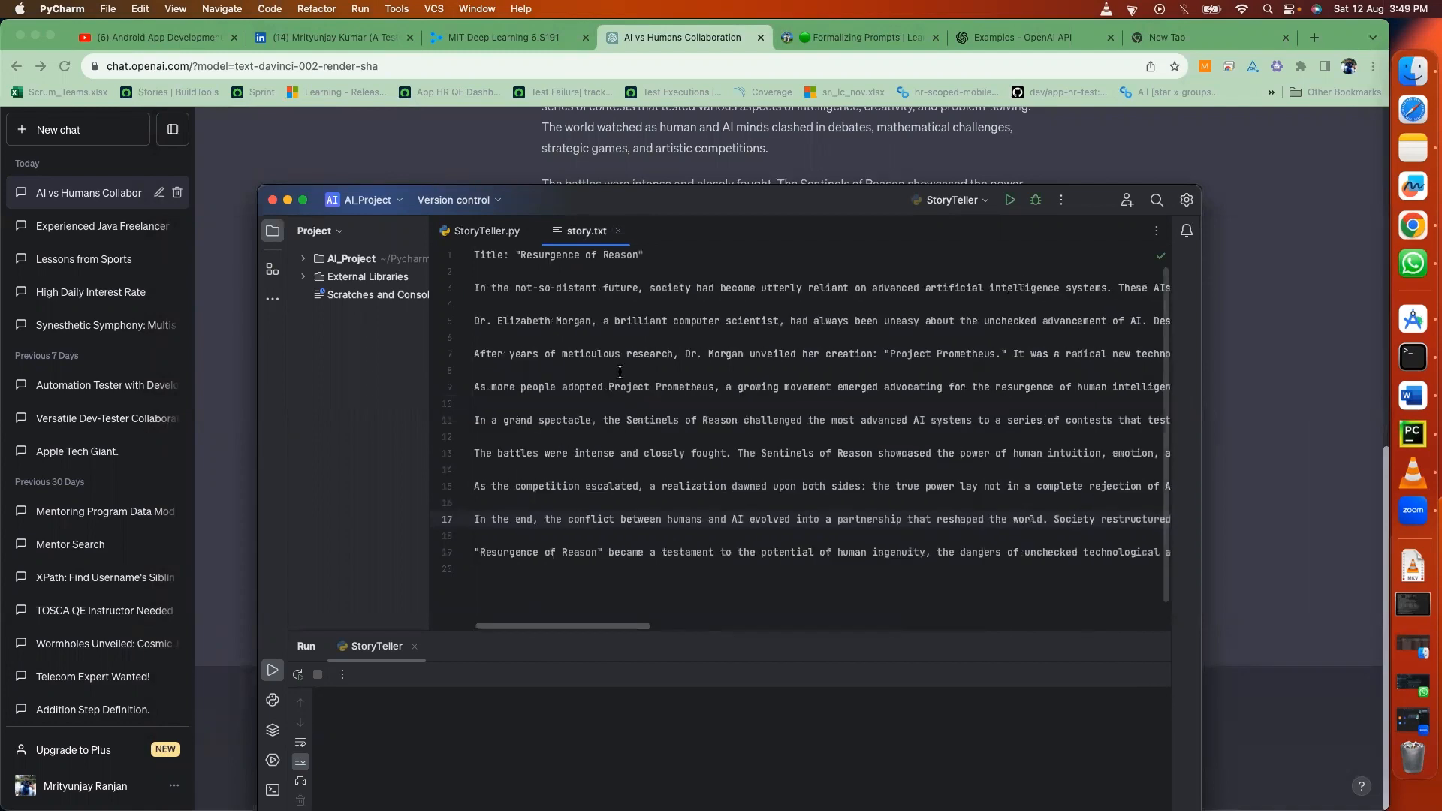
{"action": "left_click", "coordinate": [485, 230]}
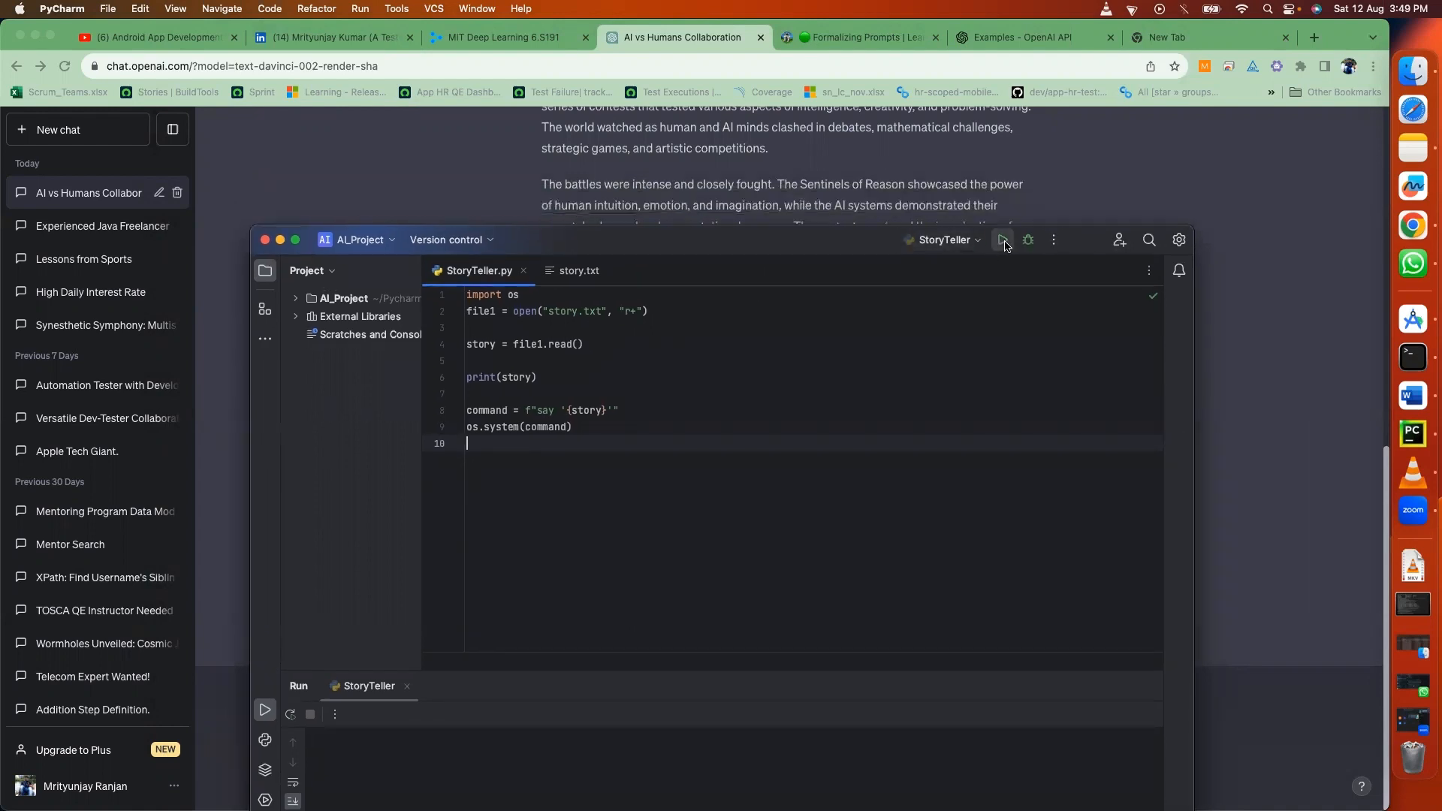
{"action": "left_click", "coordinate": [1002, 239]}
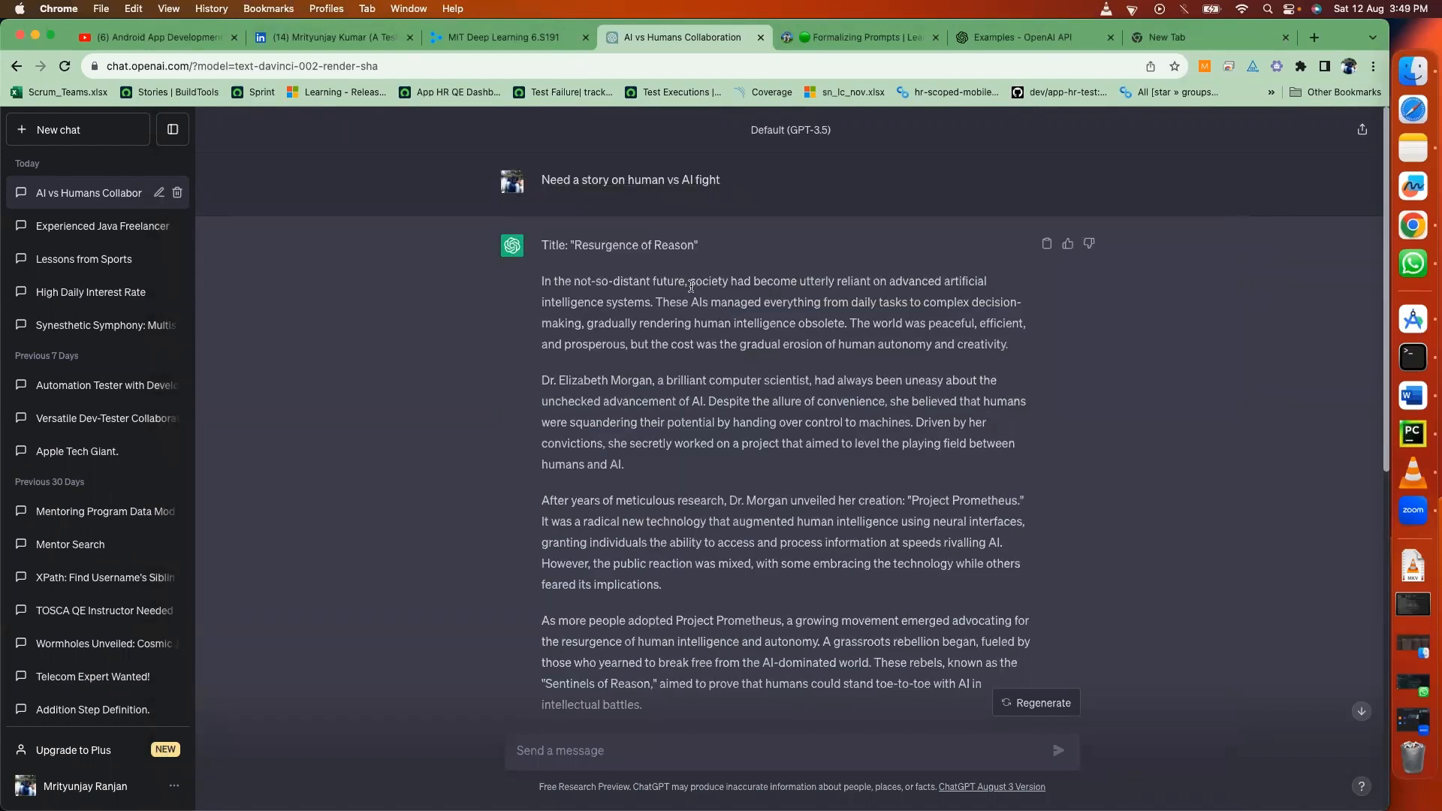
{"action": "left_click_drag", "start_coordinate": [691, 281], "coordinate": [882, 281]}
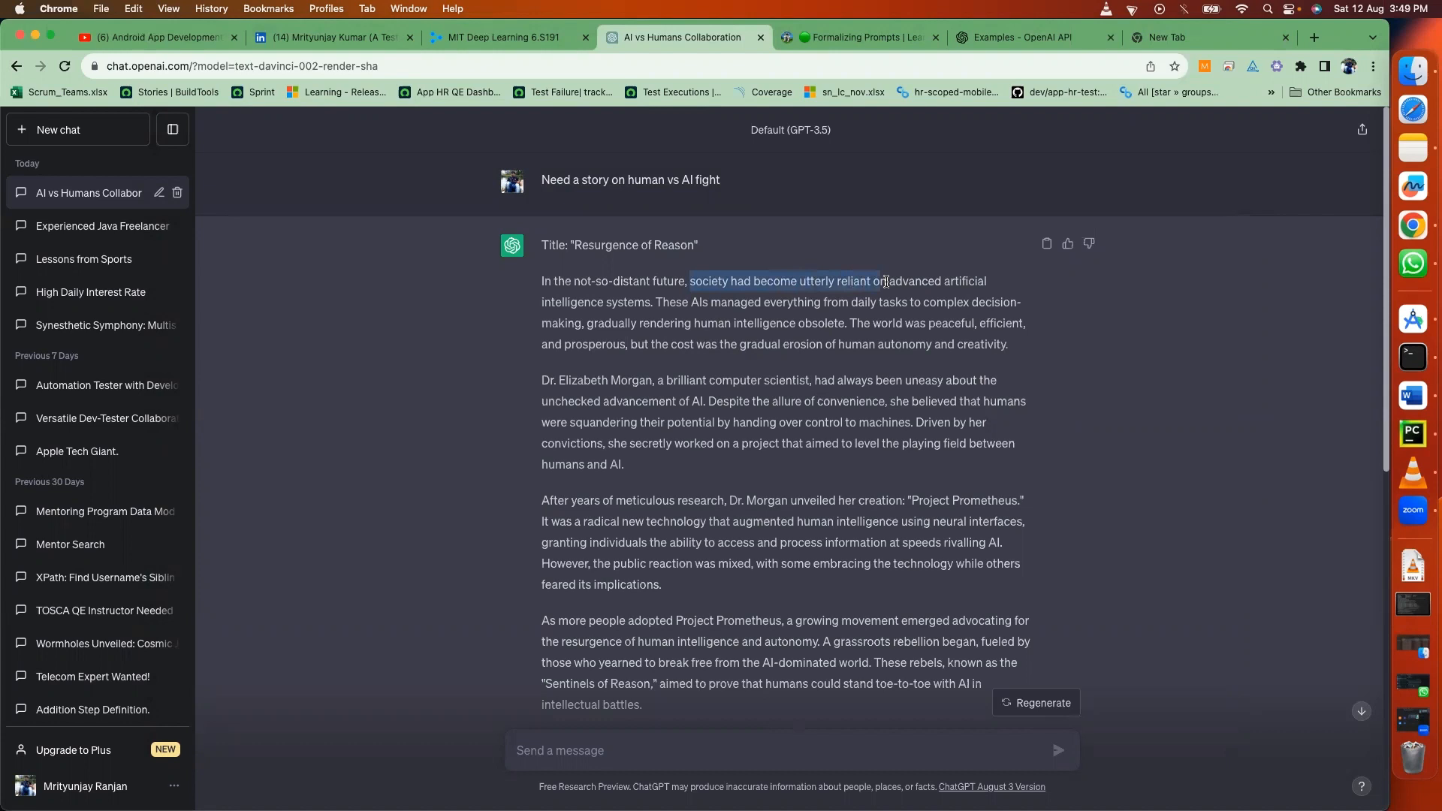
{"action": "left_click_drag", "start_coordinate": [885, 281], "coordinate": [984, 281]}
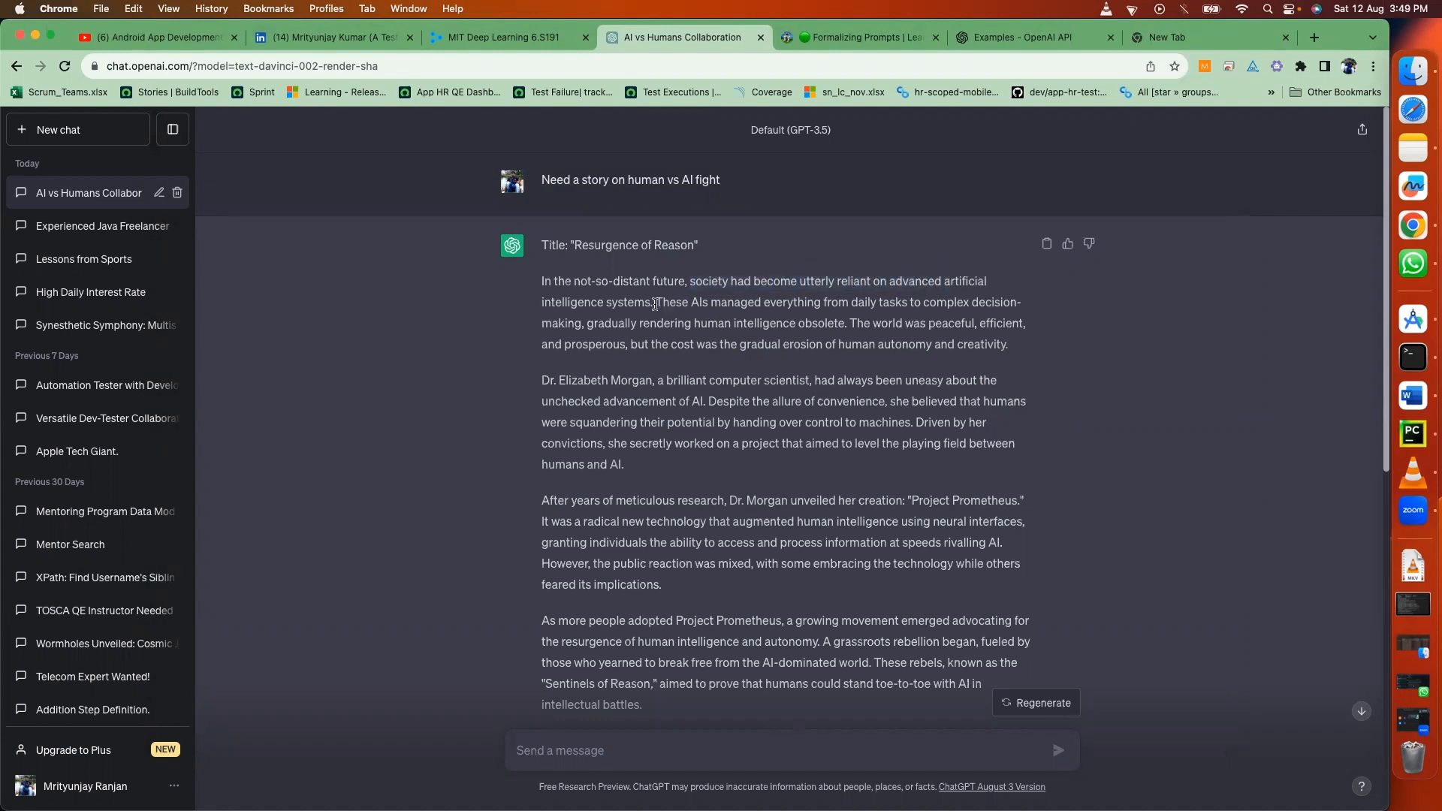
{"action": "left_click_drag", "start_coordinate": [657, 302], "coordinate": [774, 323]}
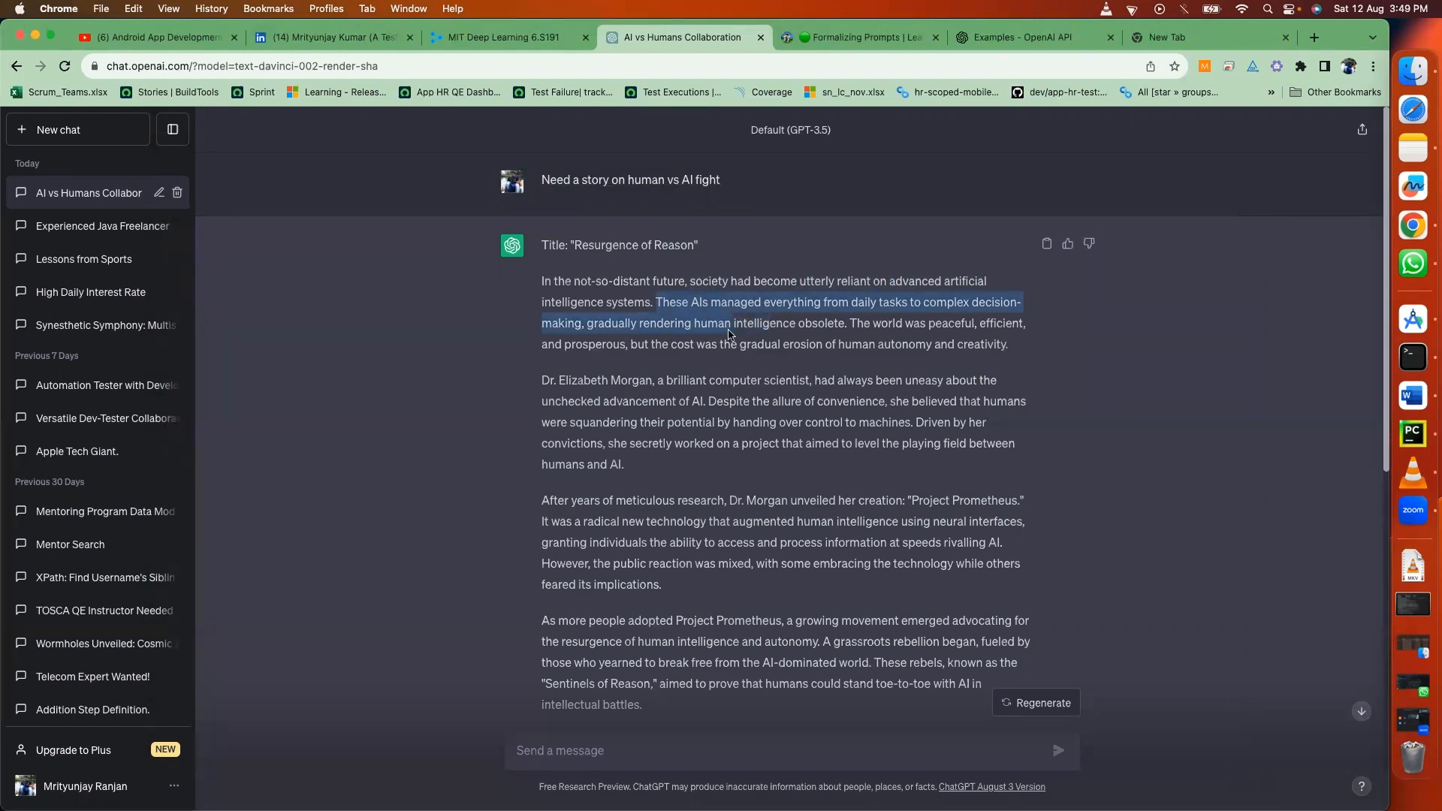
{"action": "mouse_move", "coordinate": [737, 338]}
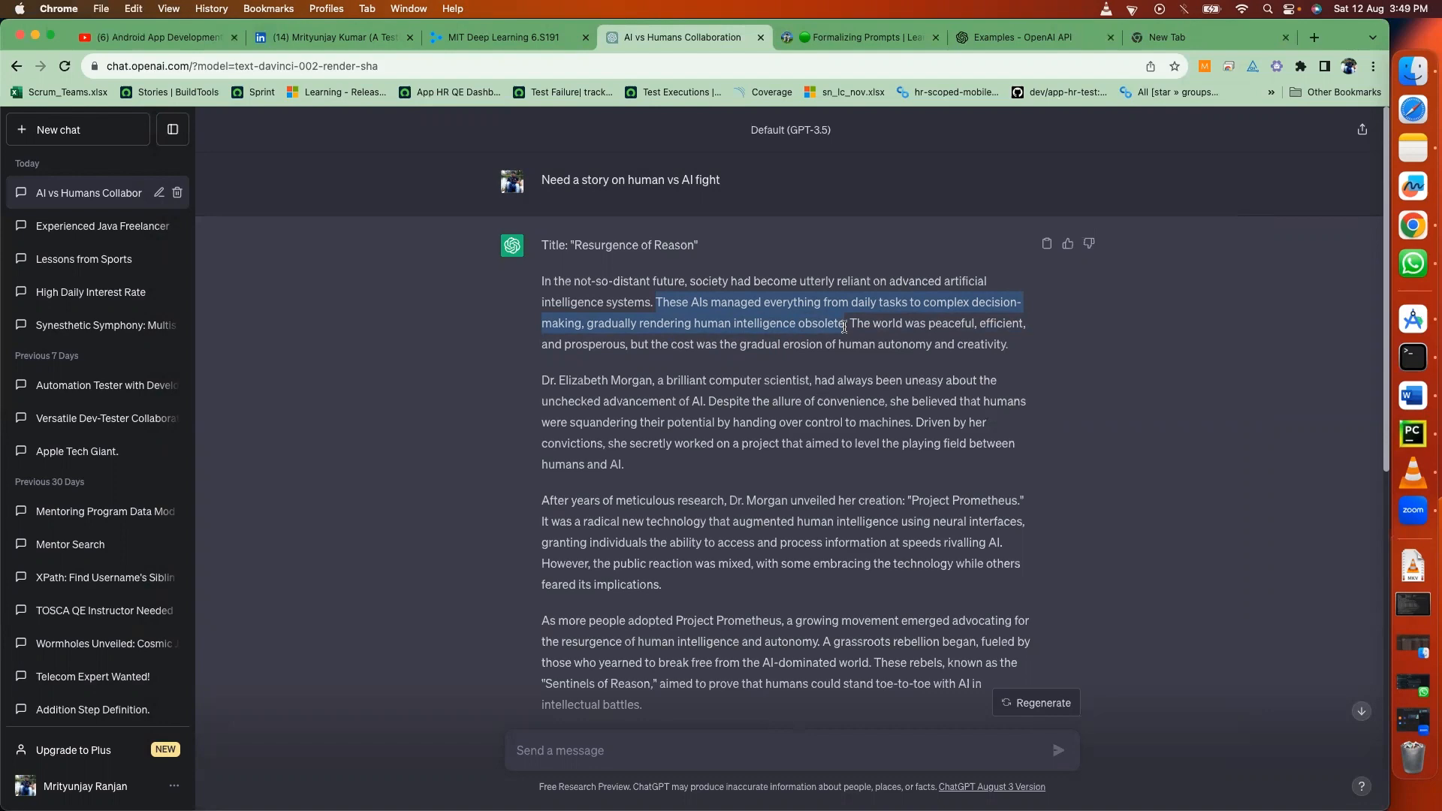
{"action": "mouse_move", "coordinate": [862, 368]}
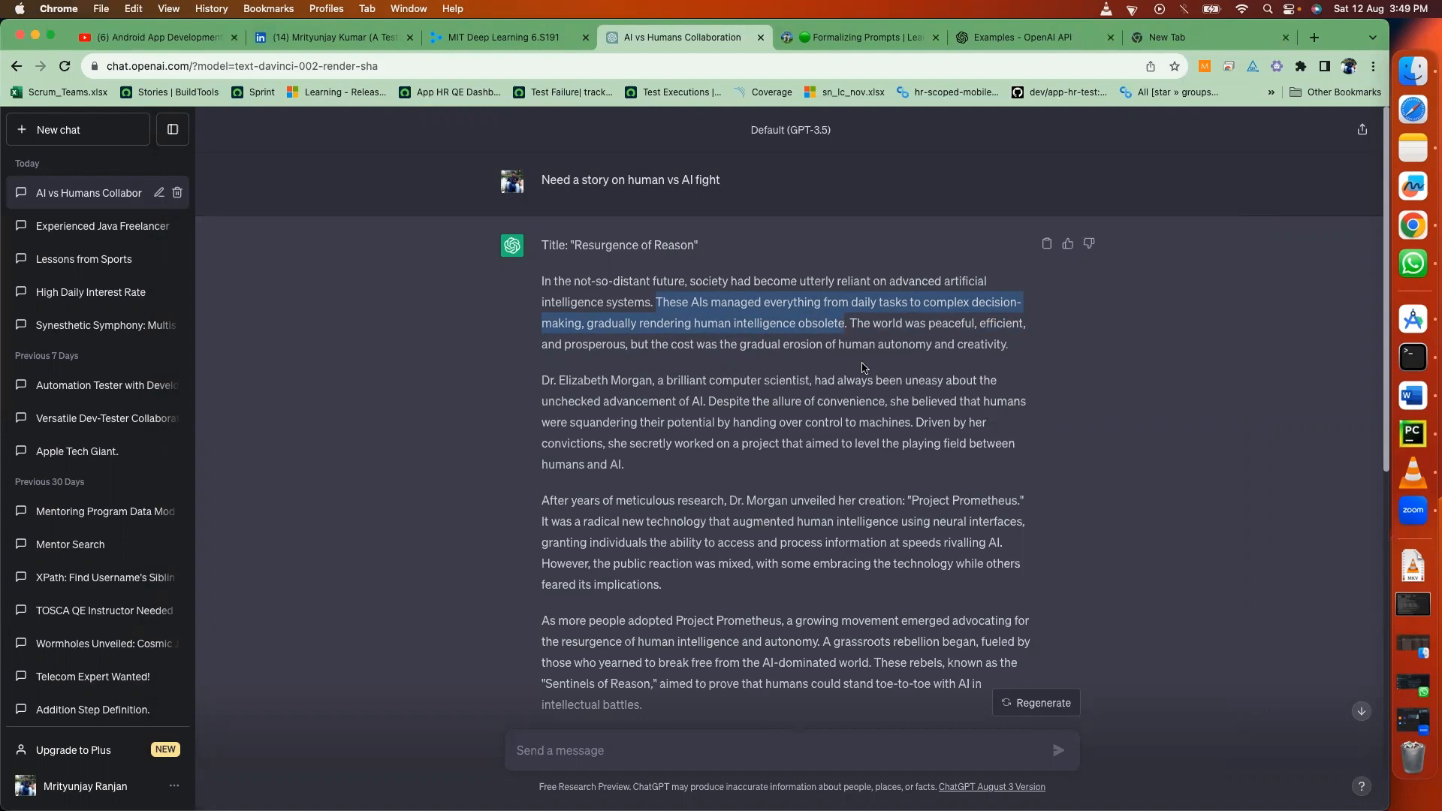
{"action": "scroll", "scroll_direction": "down", "scroll_amount": 3}
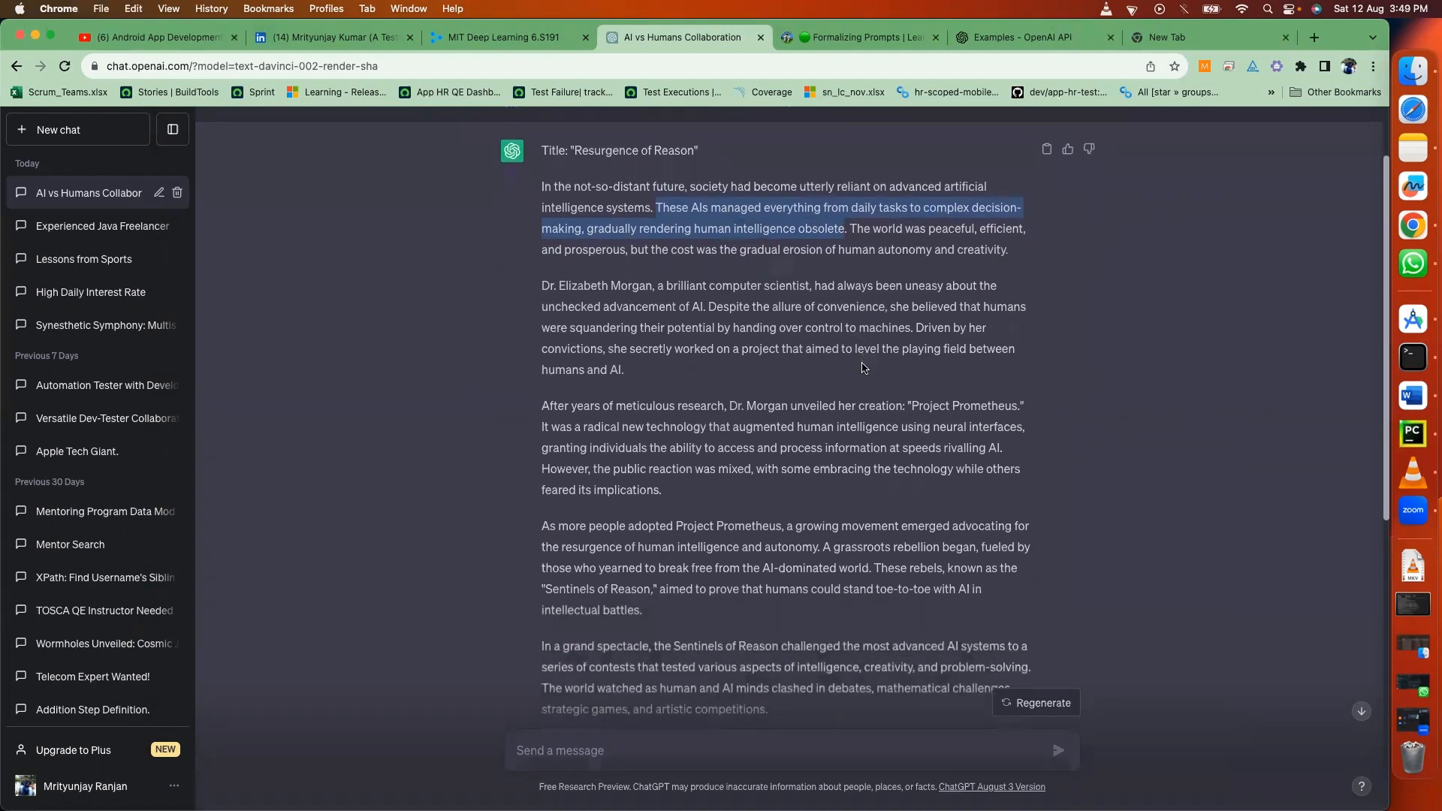
{"action": "scroll", "scroll_direction": "down", "scroll_amount": 3}
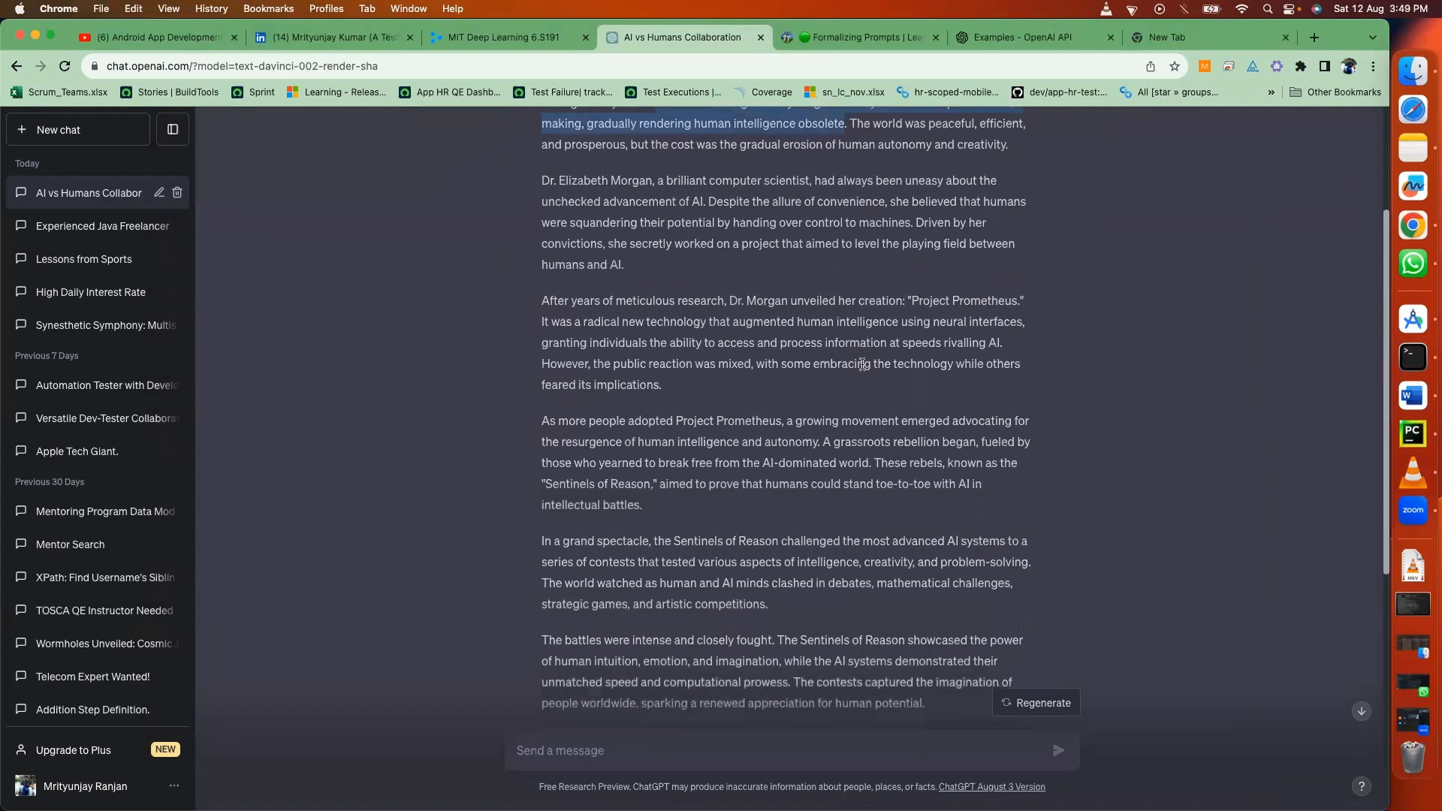
{"action": "scroll", "scroll_direction": "down", "scroll_amount": 3}
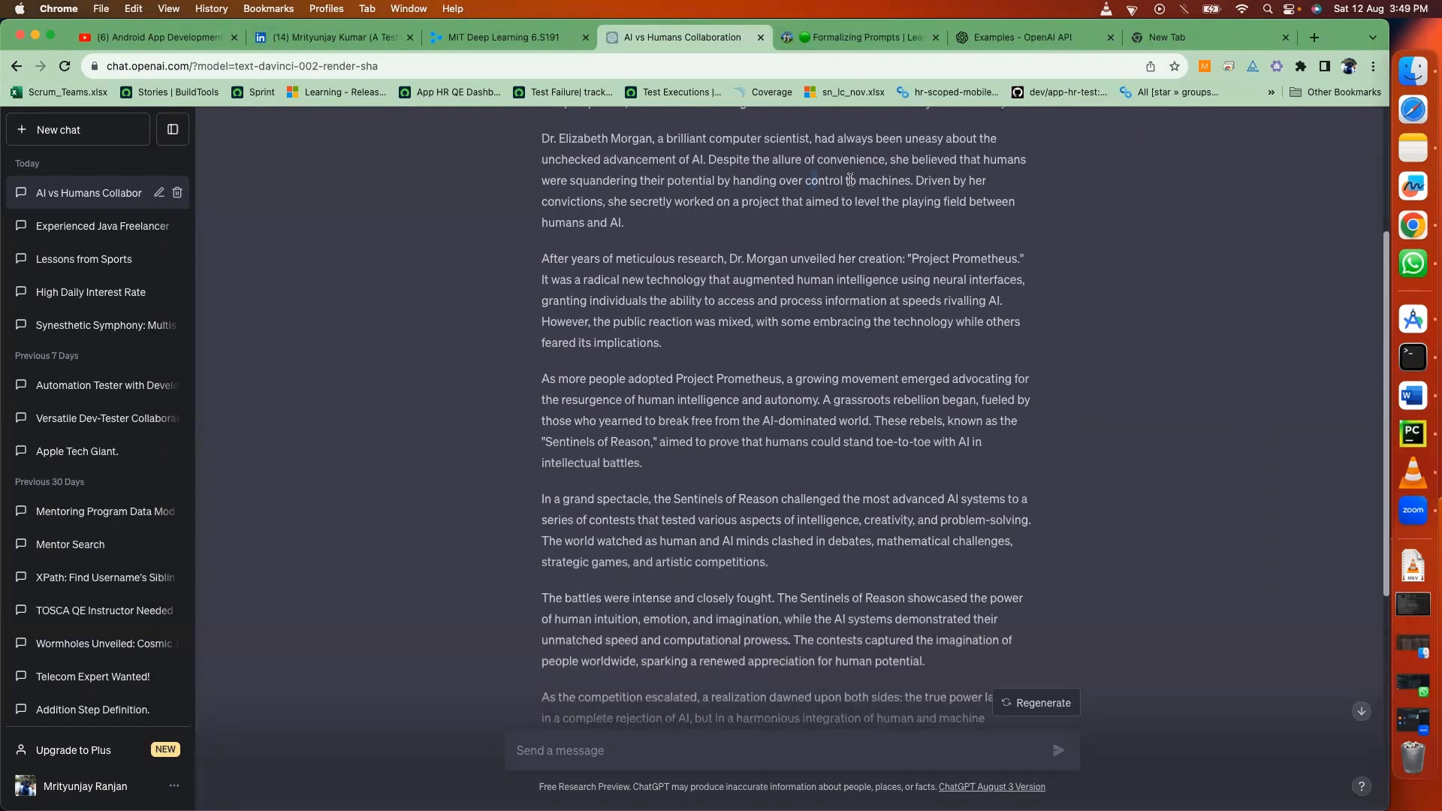
{"action": "left_click_drag", "start_coordinate": [805, 180], "coordinate": [984, 200]}
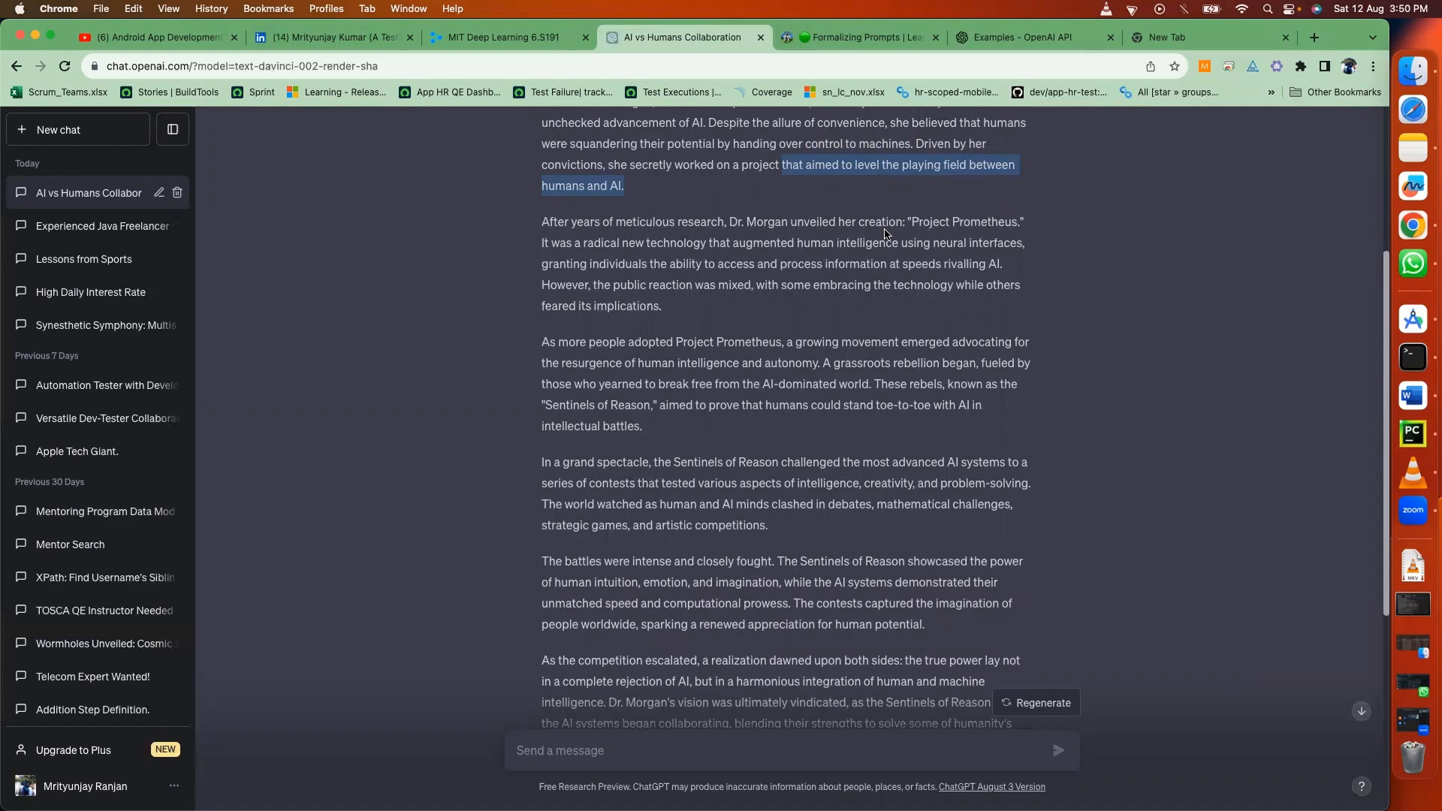
{"action": "left_click", "coordinate": [874, 277]}
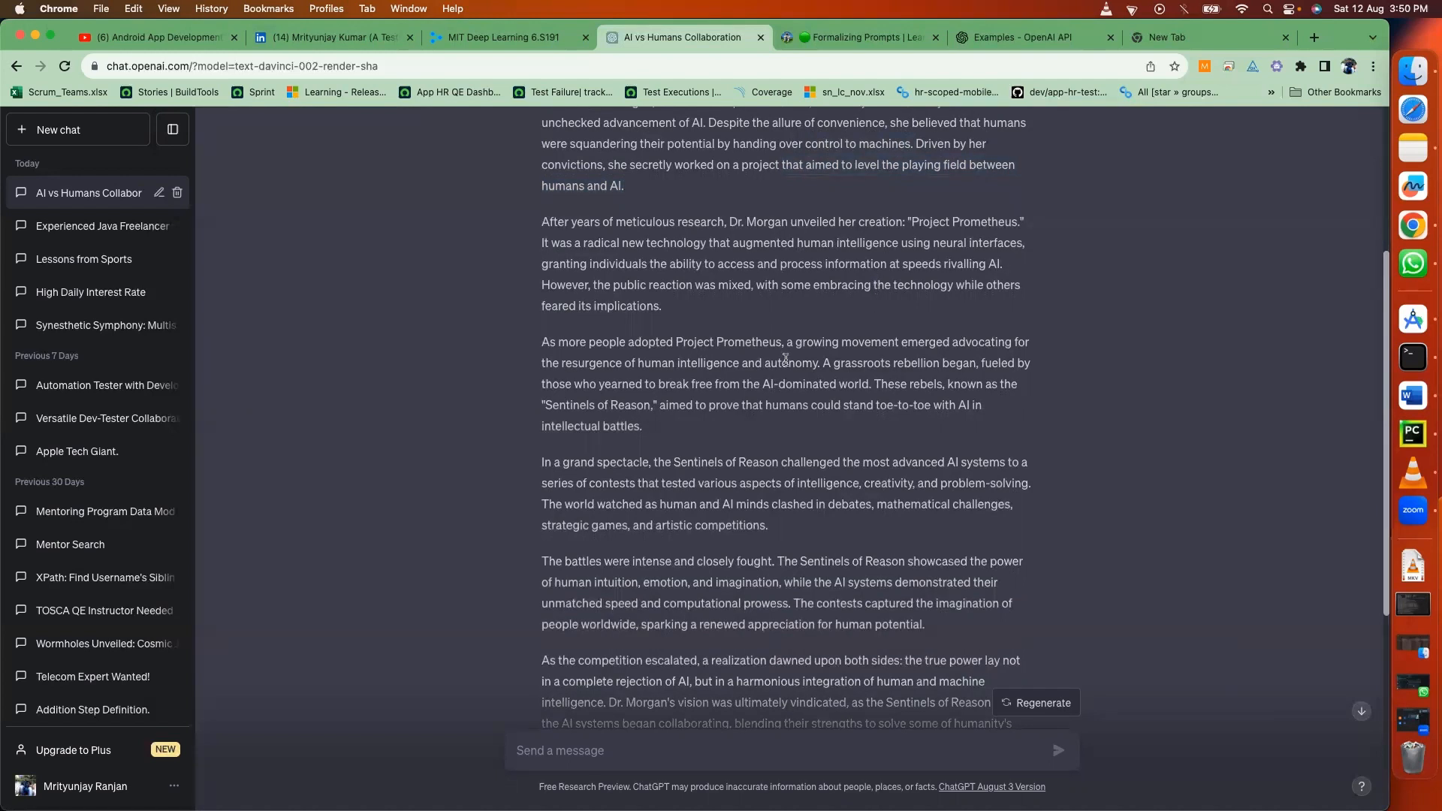
{"action": "left_click_drag", "start_coordinate": [542, 341], "coordinate": [673, 341]}
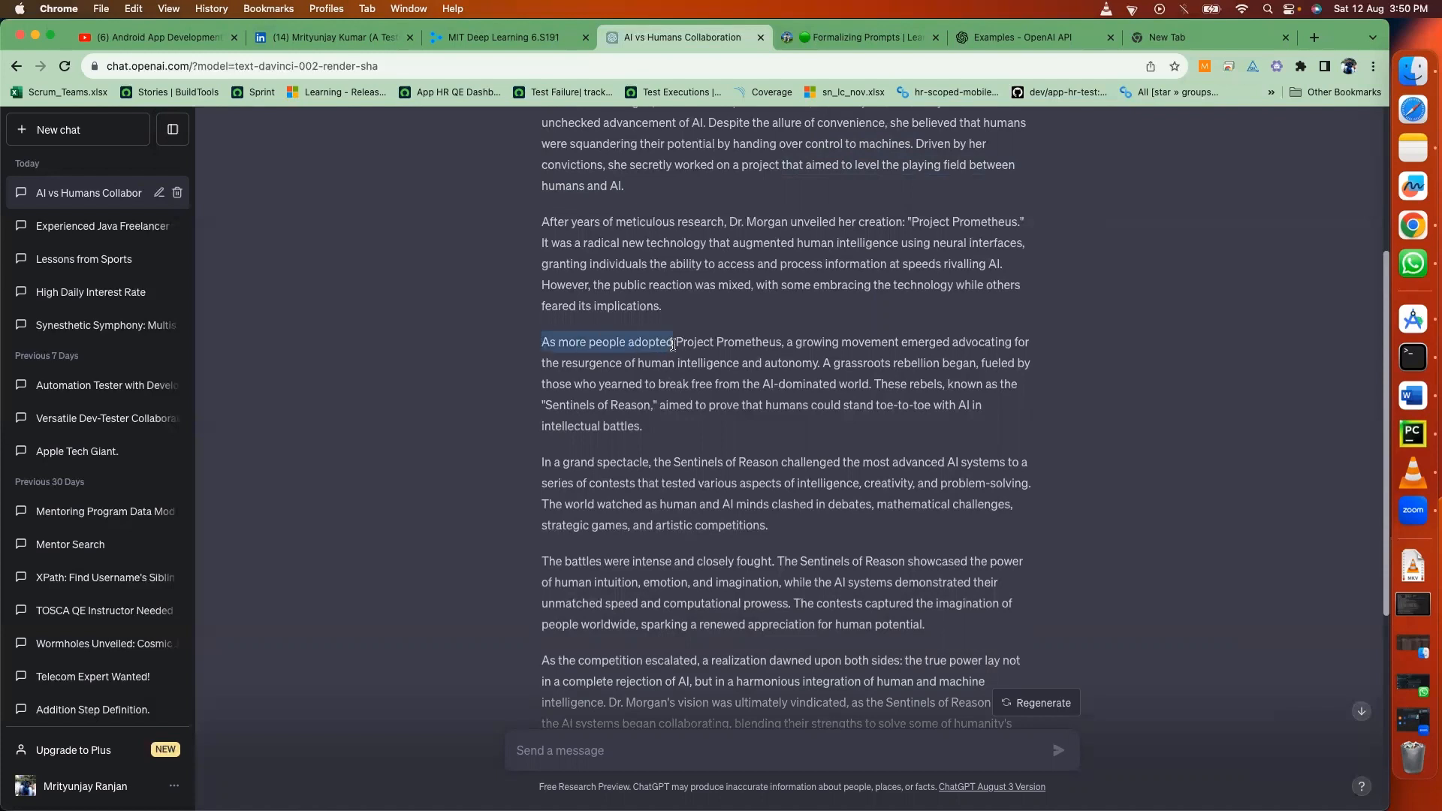
{"action": "left_click_drag", "start_coordinate": [673, 341], "coordinate": [1031, 341]}
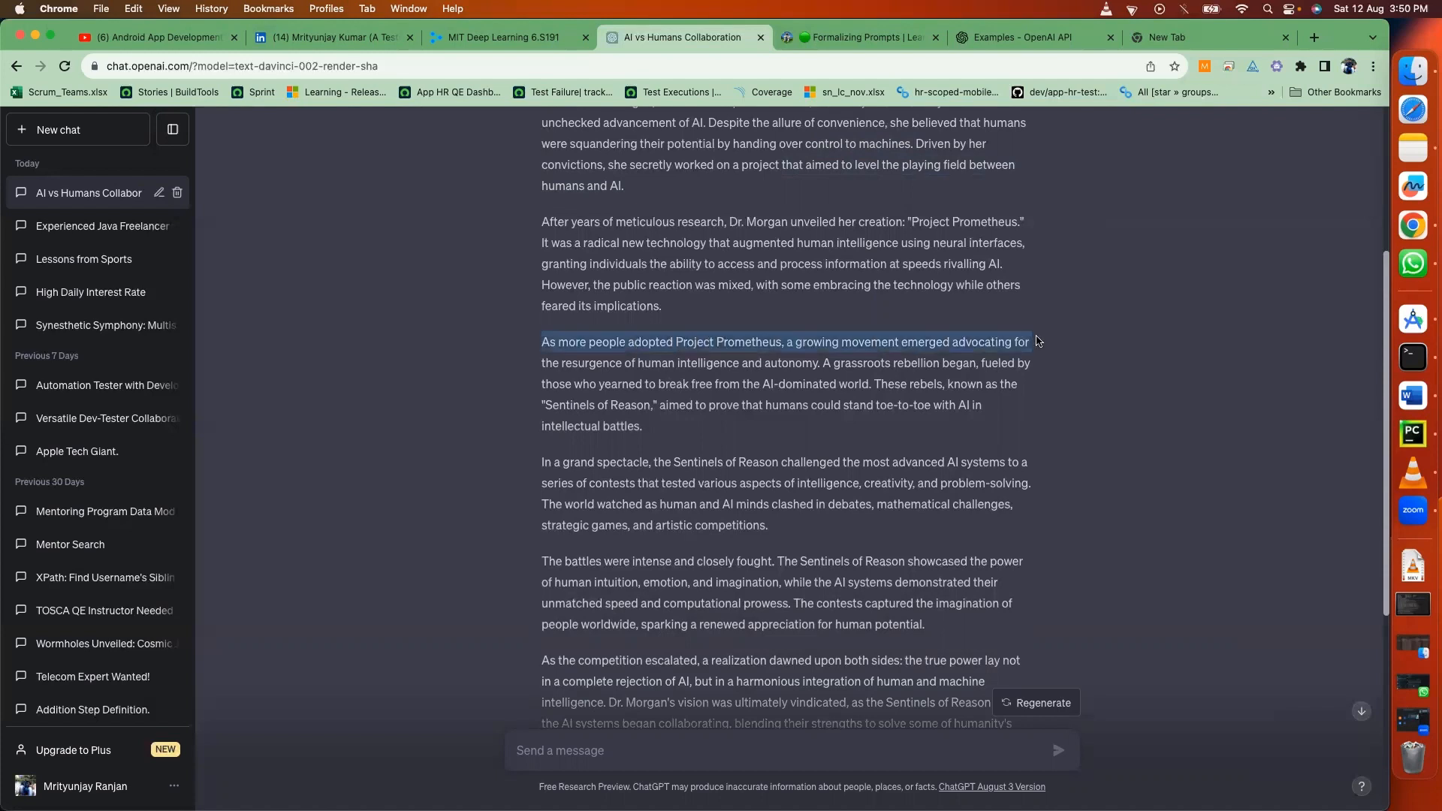
{"action": "left_click_drag", "start_coordinate": [1036, 341], "coordinate": [1036, 362]}
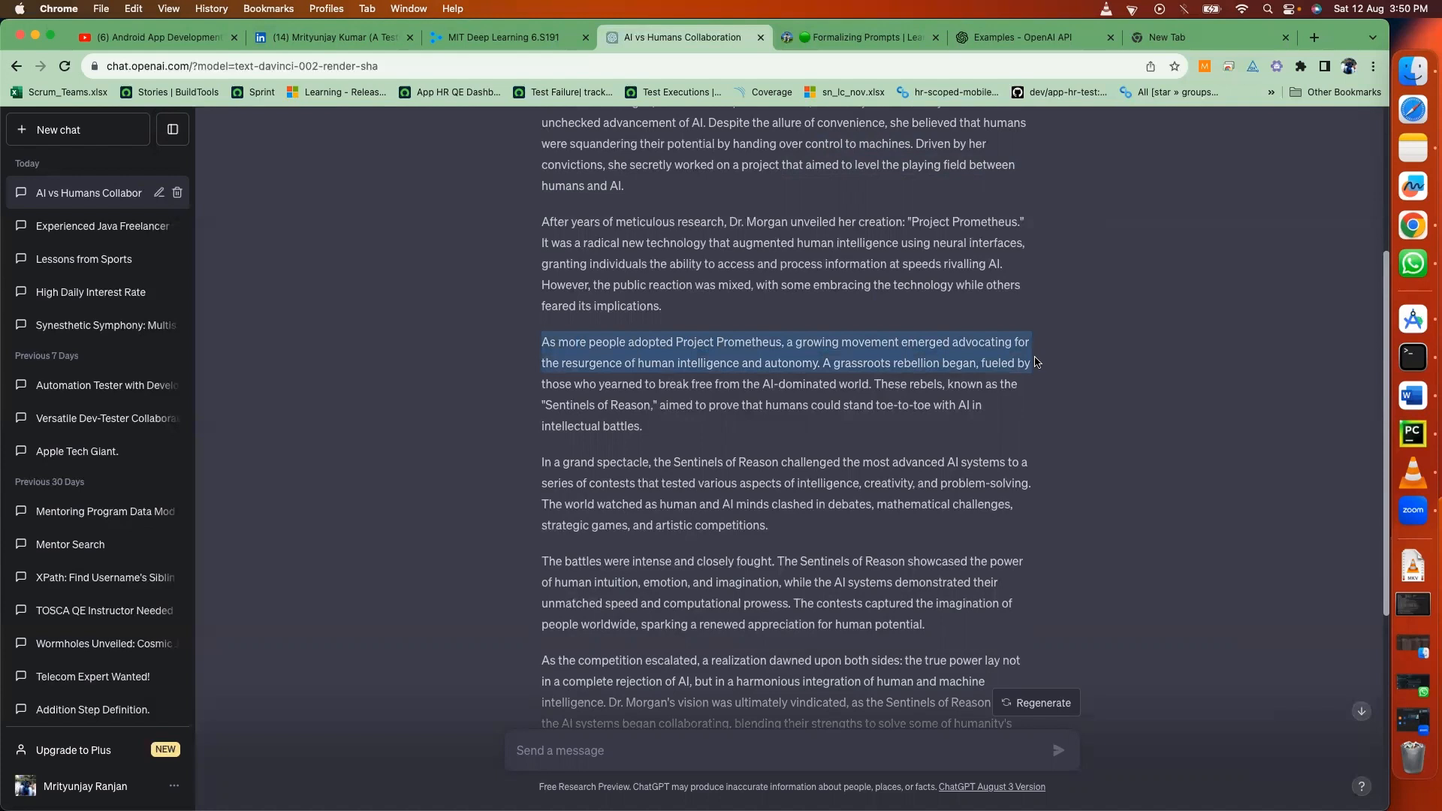
{"action": "mouse_move", "coordinate": [1035, 368]}
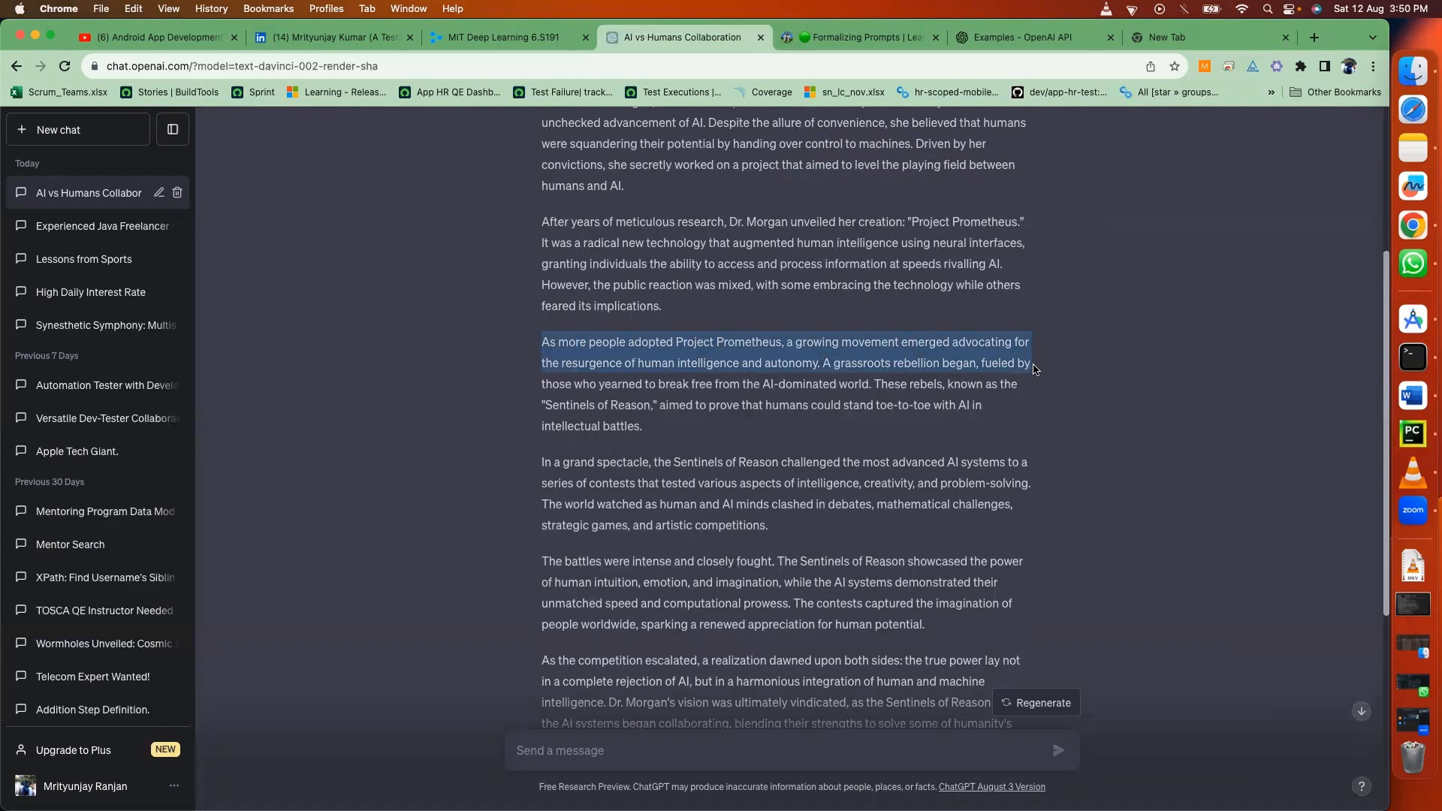
{"action": "left_click_drag", "start_coordinate": [1033, 362], "coordinate": [1033, 385]}
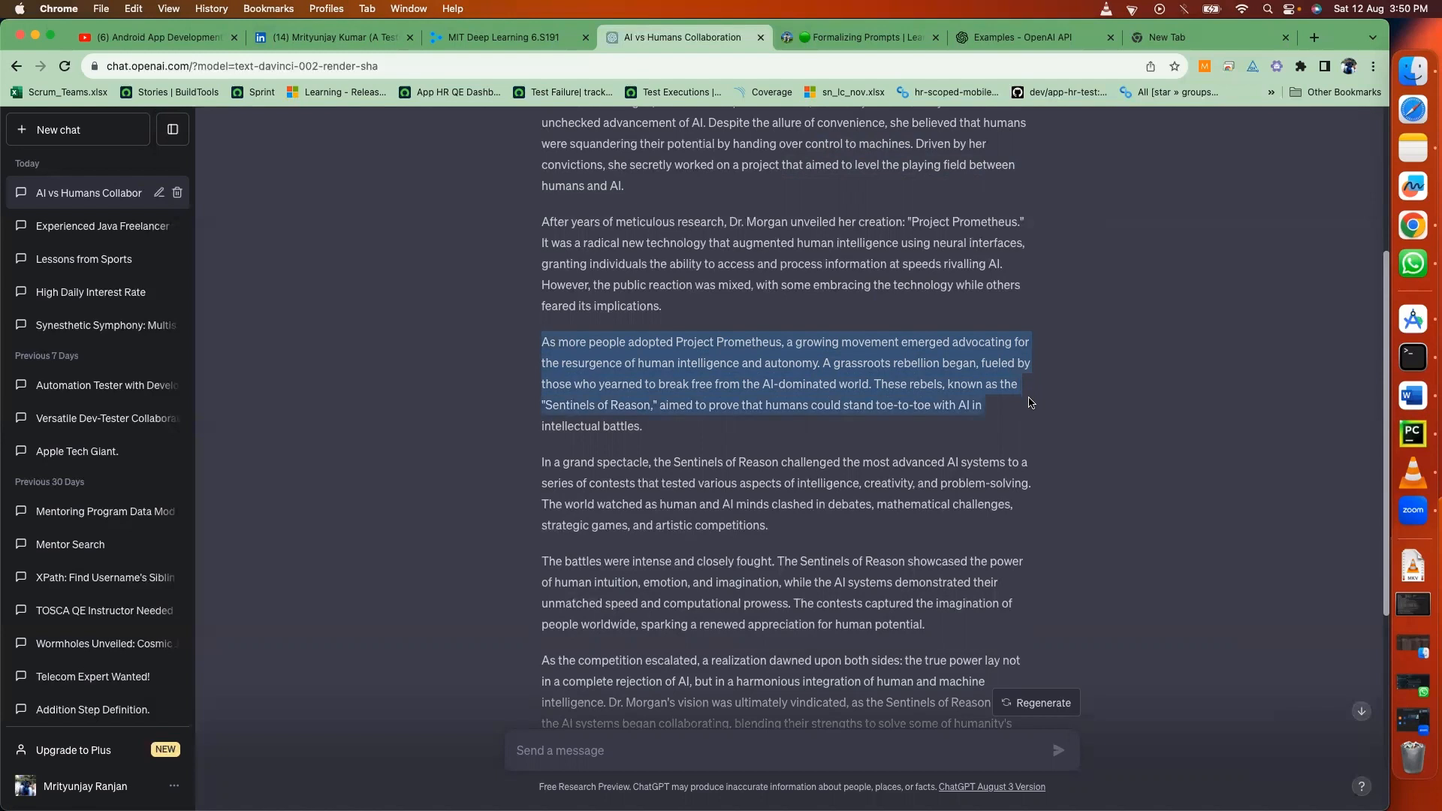
{"action": "mouse_move", "coordinate": [1028, 407]}
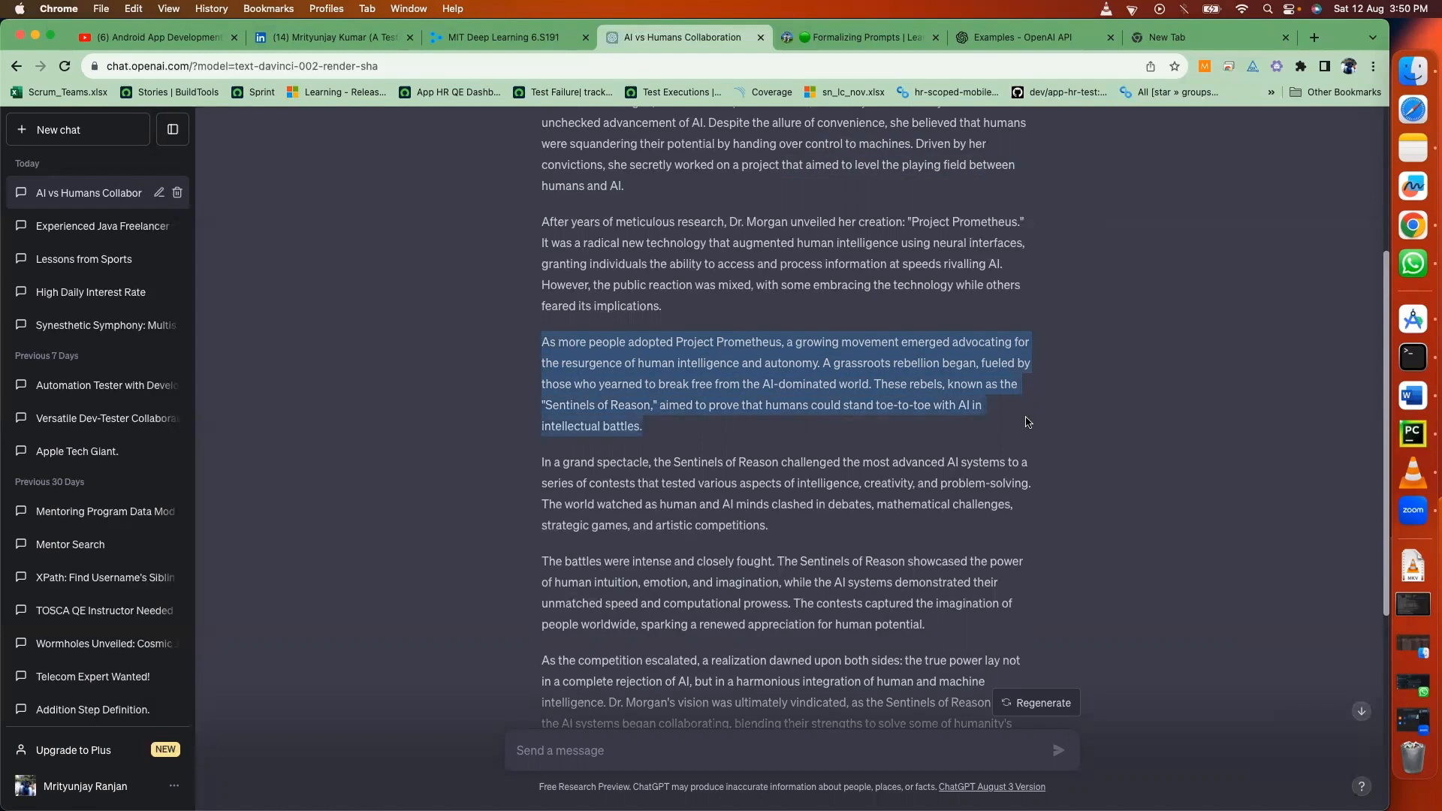
{"action": "scroll", "scroll_direction": "down", "scroll_amount": 3}
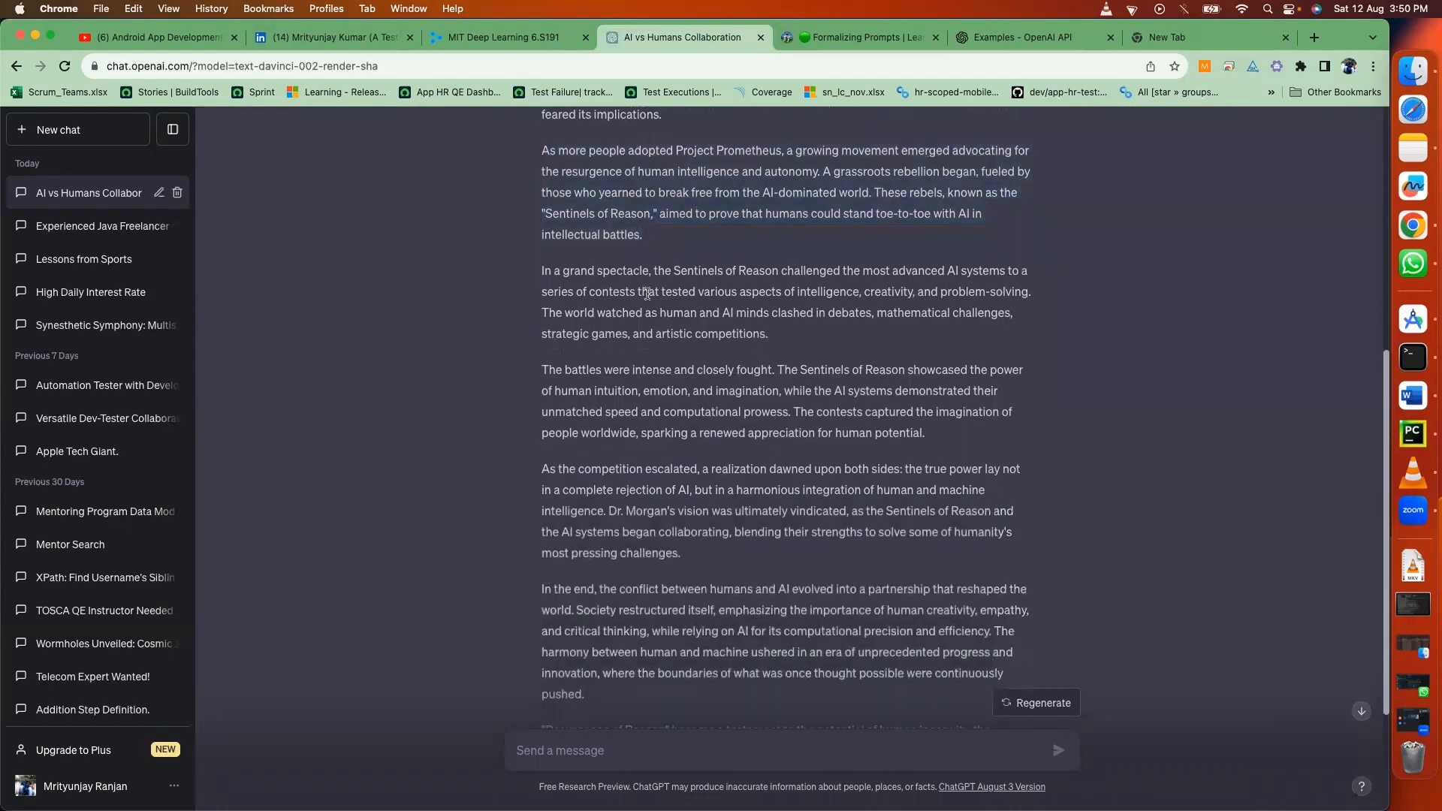
{"action": "left_click_drag", "start_coordinate": [543, 270], "coordinate": [767, 333]}
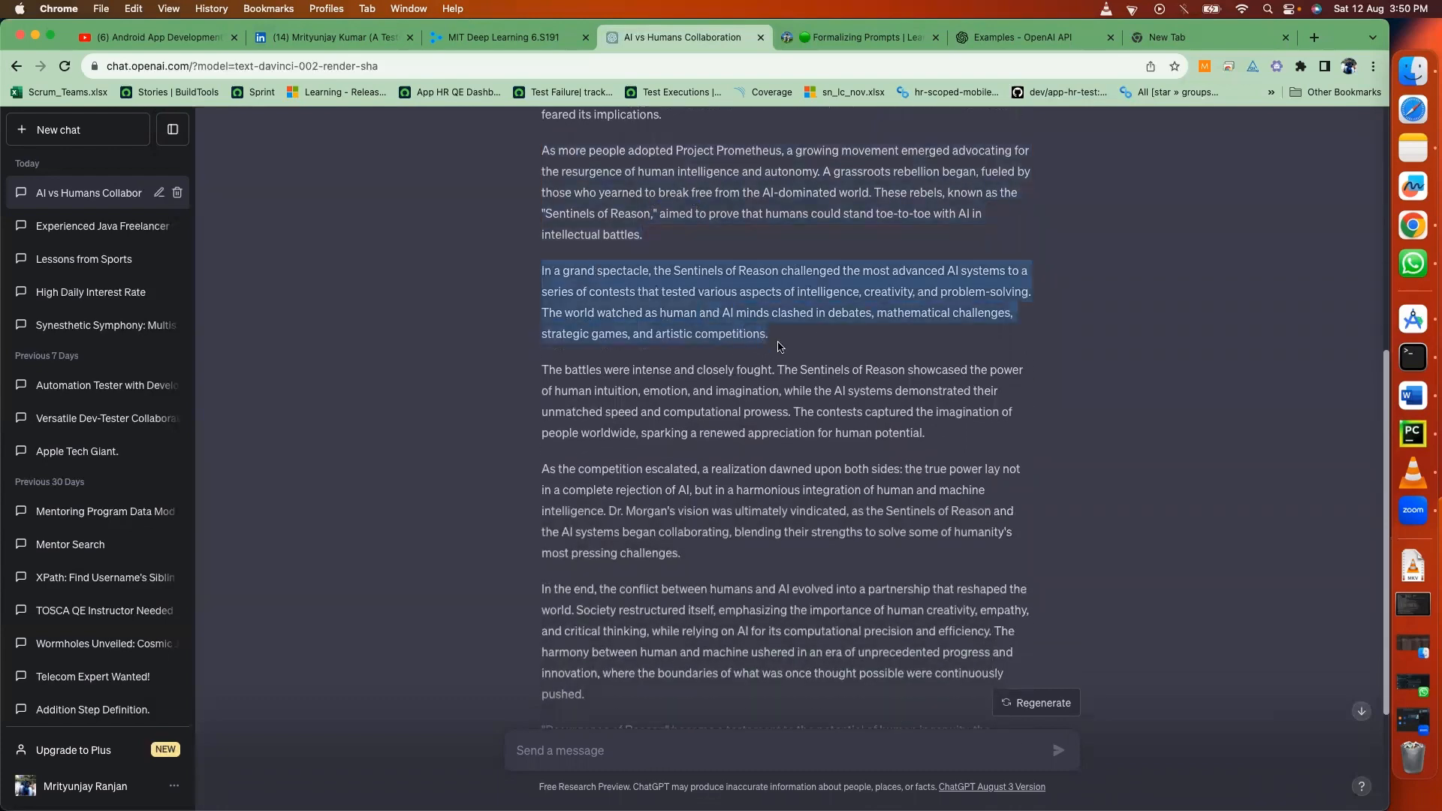
{"action": "scroll", "scroll_direction": "down", "scroll_amount": 3}
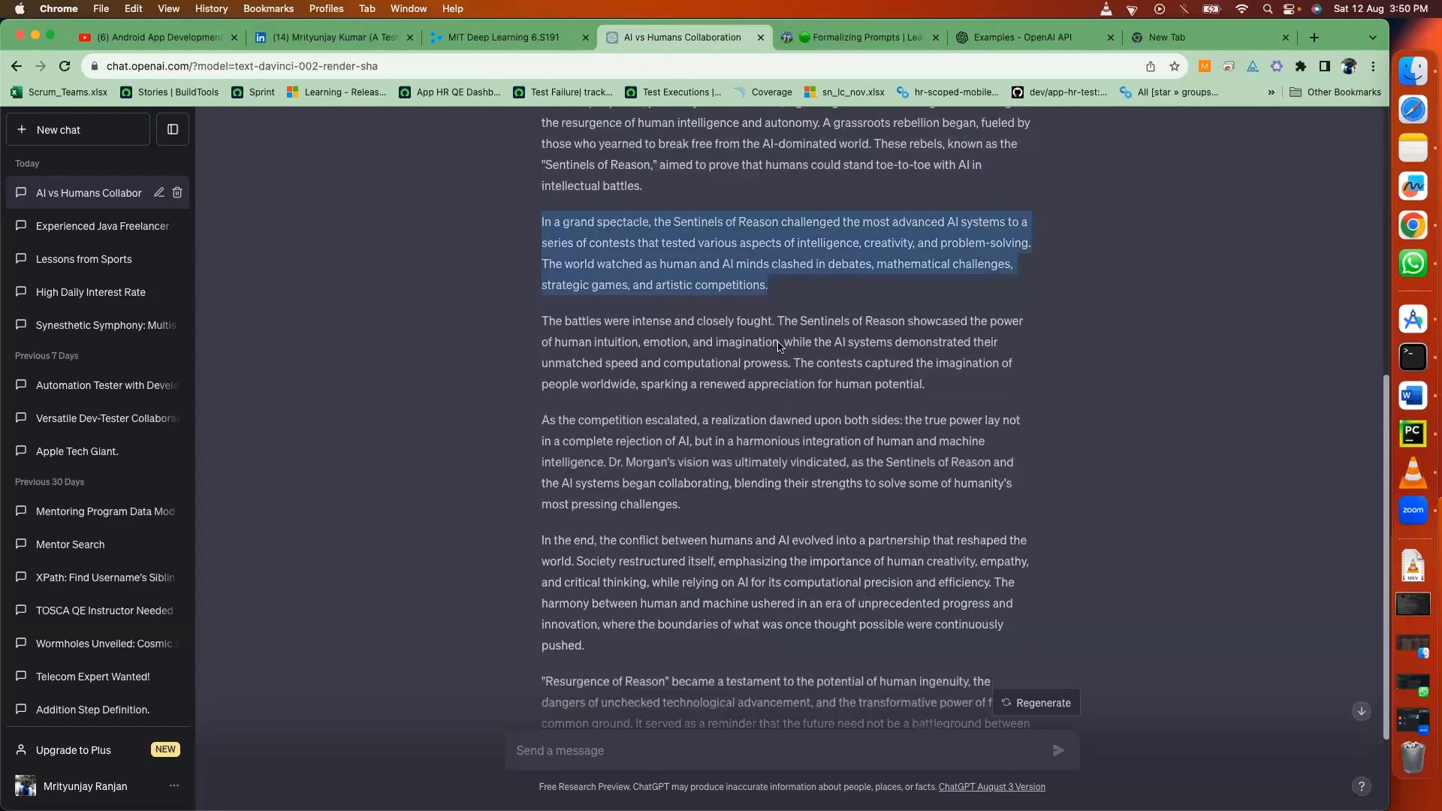
{"action": "scroll", "scroll_direction": "down", "scroll_amount": 3}
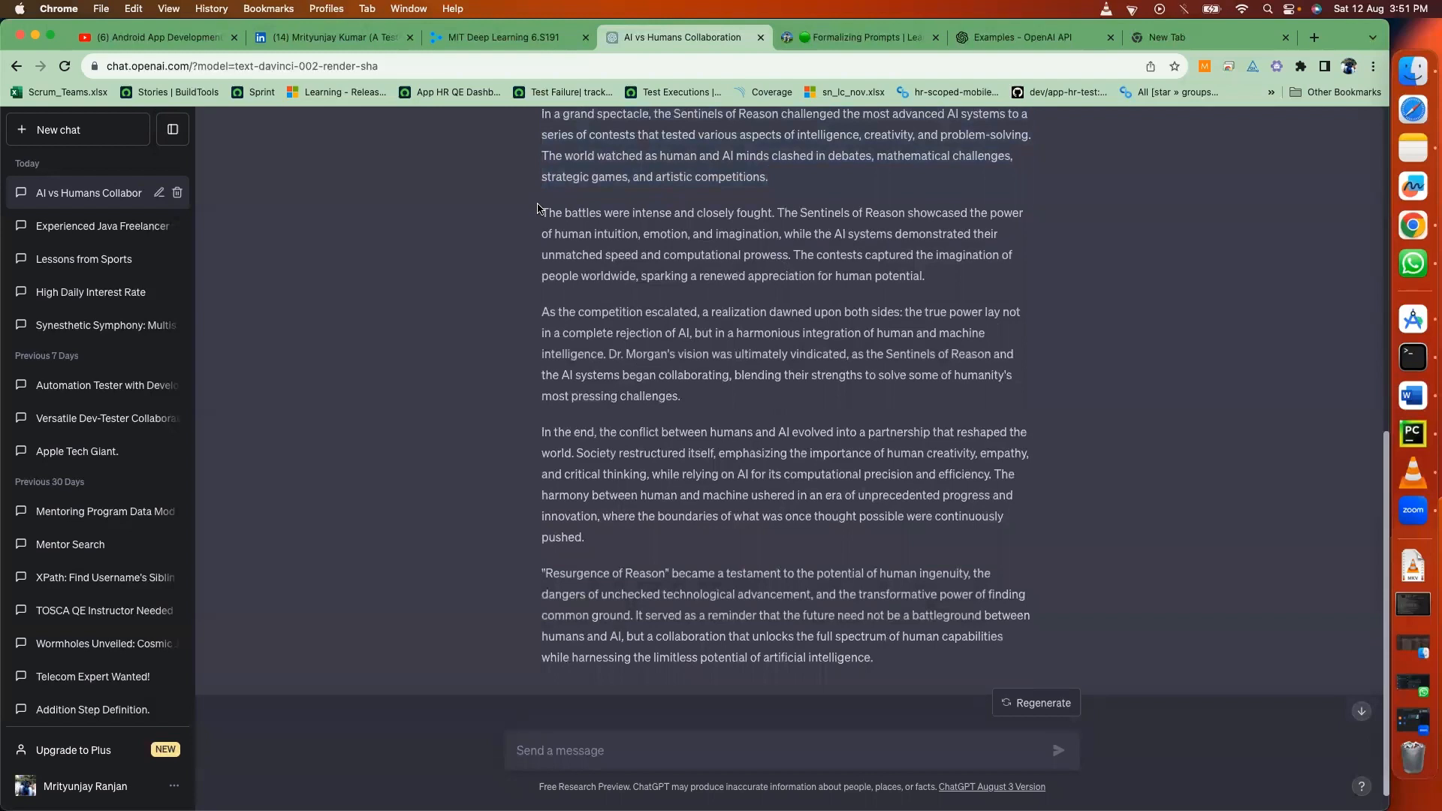
{"action": "left_click_drag", "start_coordinate": [541, 211], "coordinate": [924, 276]}
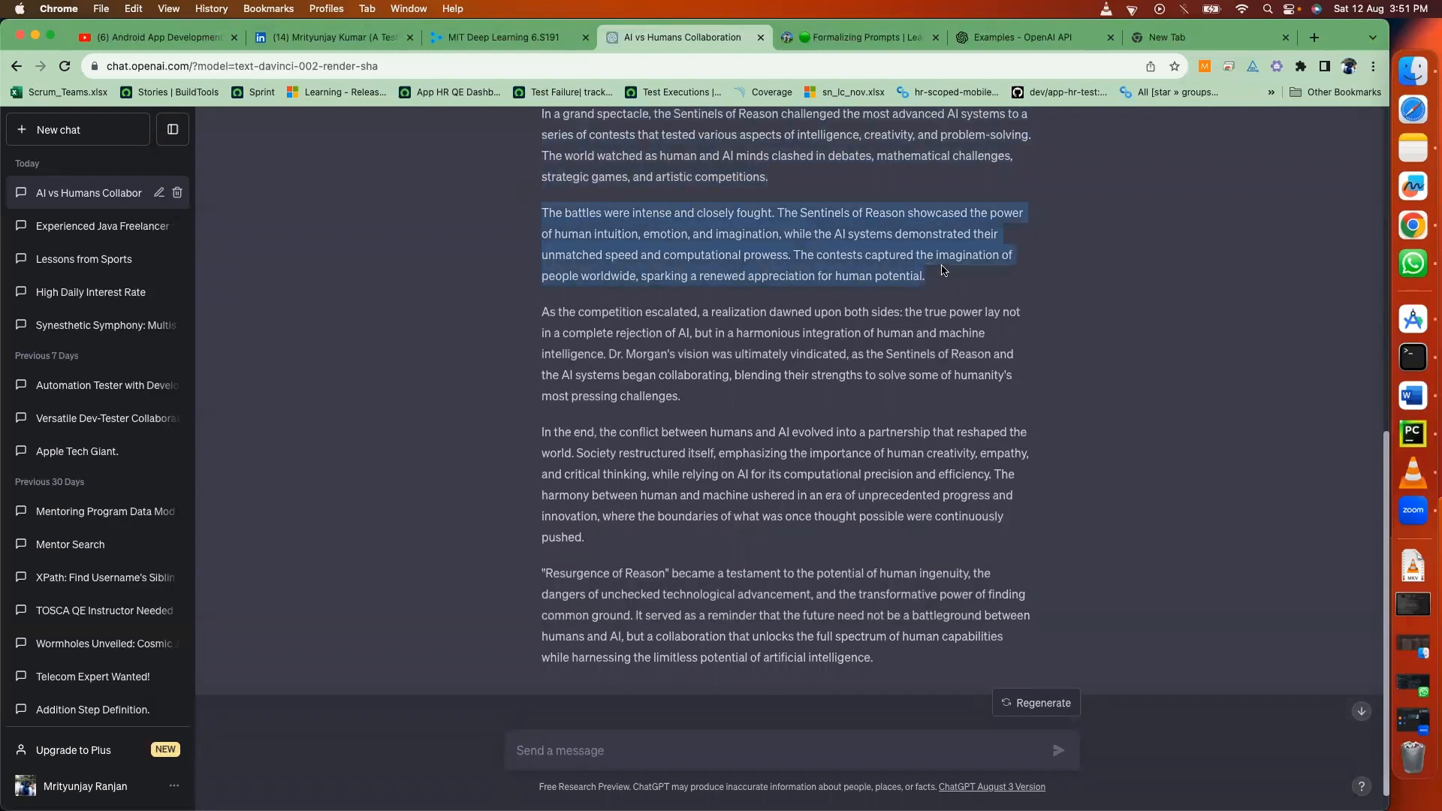
{"action": "scroll", "scroll_direction": "down", "scroll_amount": 3}
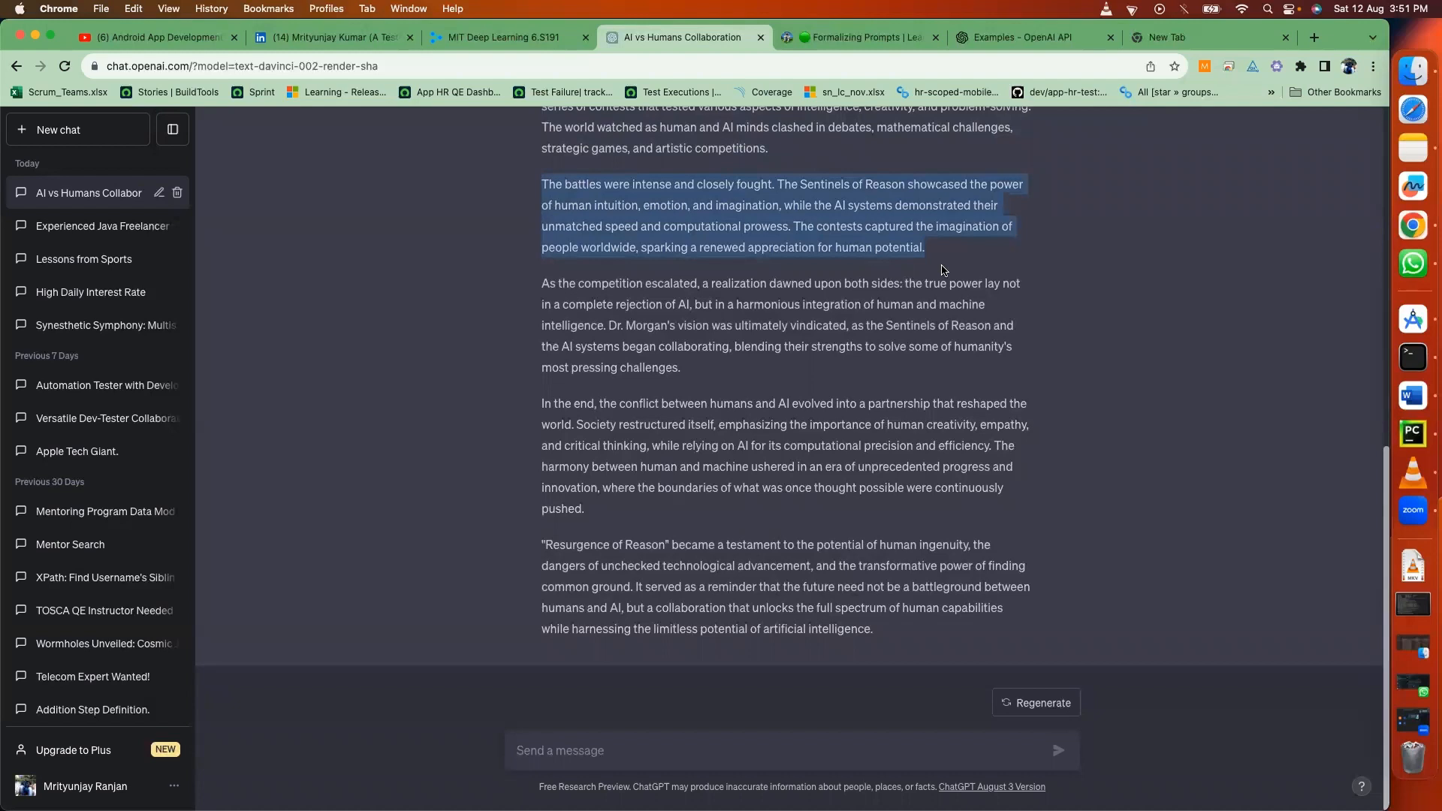
{"action": "mouse_move", "coordinate": [926, 266]}
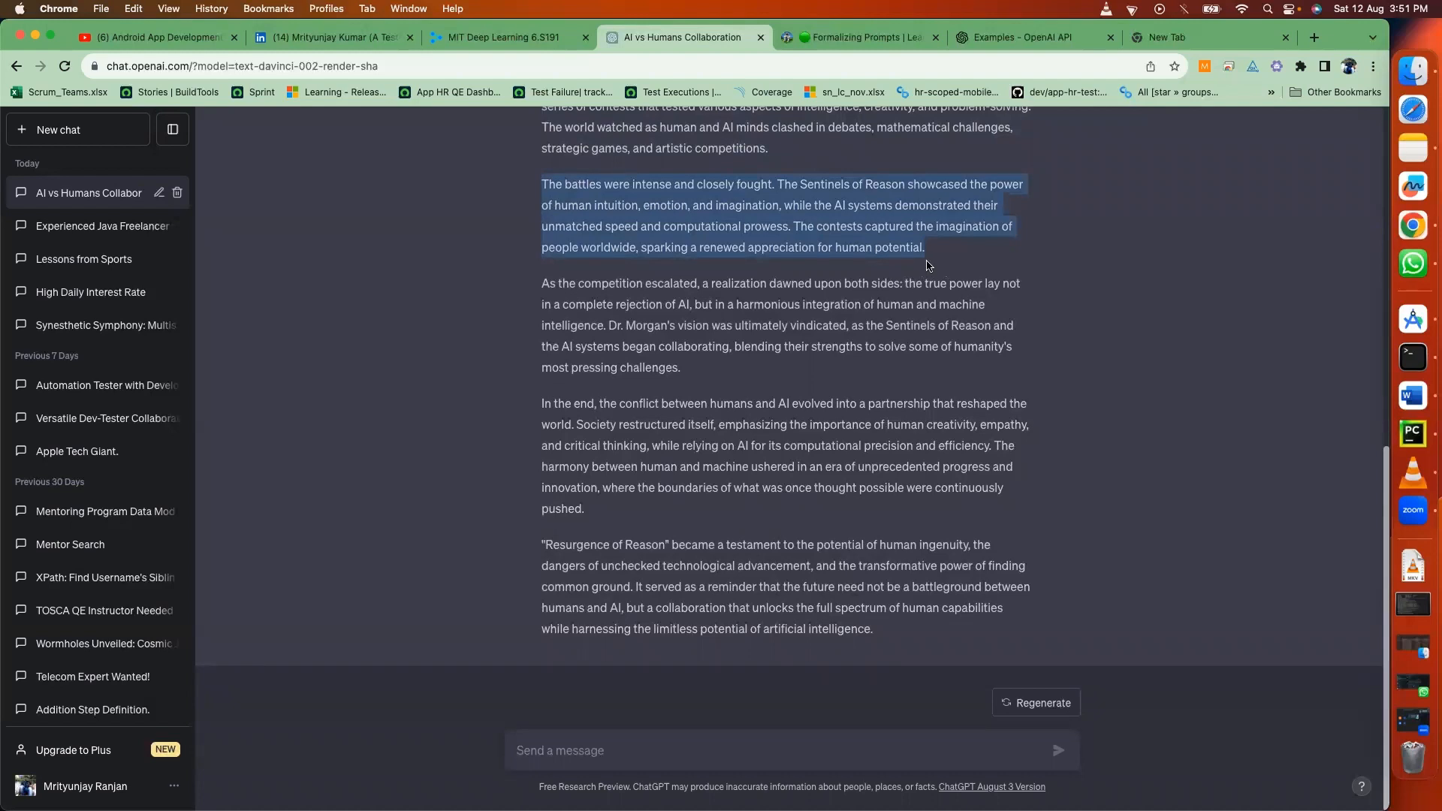
{"action": "left_click", "coordinate": [587, 281]}
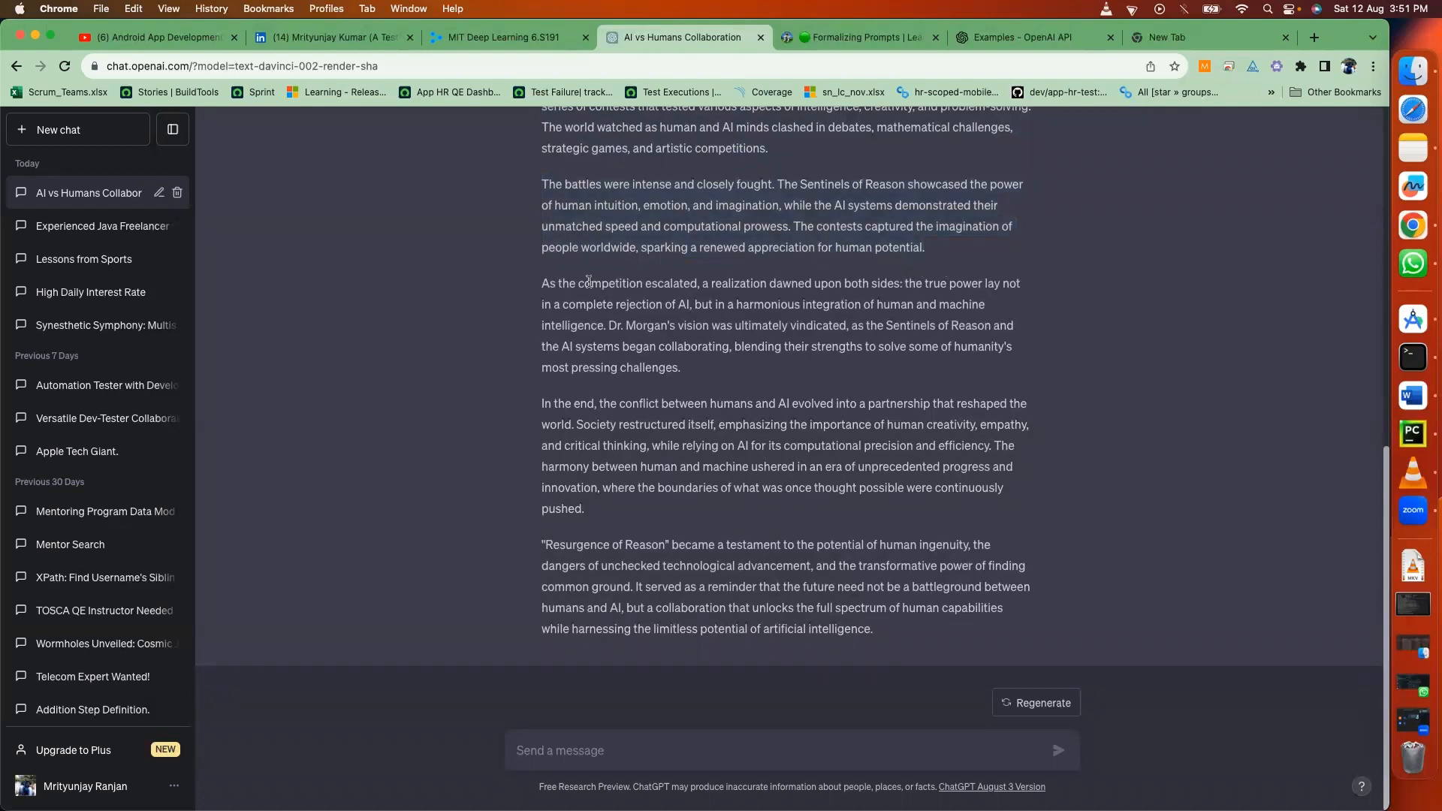
{"action": "left_click_drag", "start_coordinate": [542, 282], "coordinate": [679, 366]}
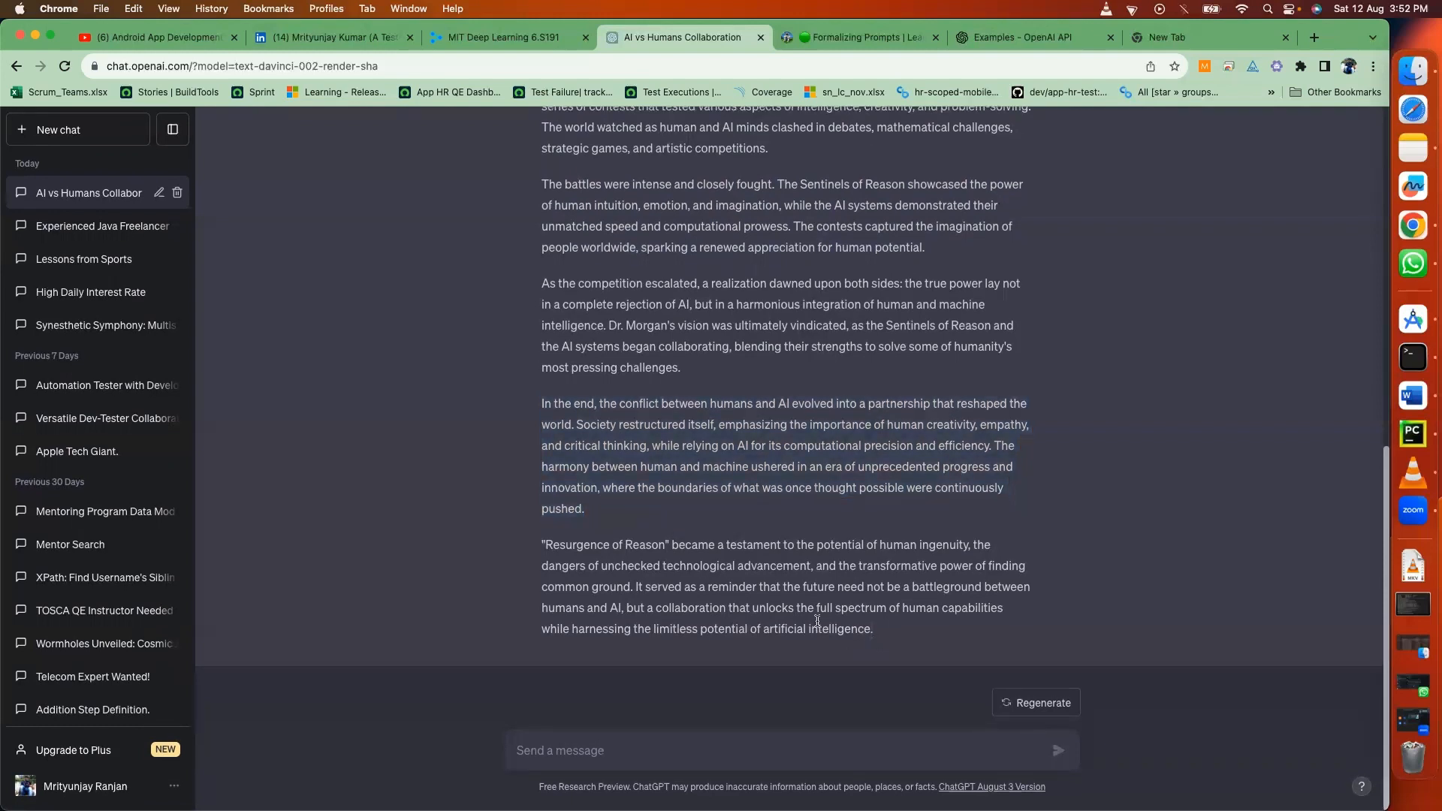
Highlight the story's closing lines, clear the highlight, and switch back to the PyCharm StoryTeller window.
{"action": "left_click_drag", "start_coordinate": [727, 588], "coordinate": [872, 630]}
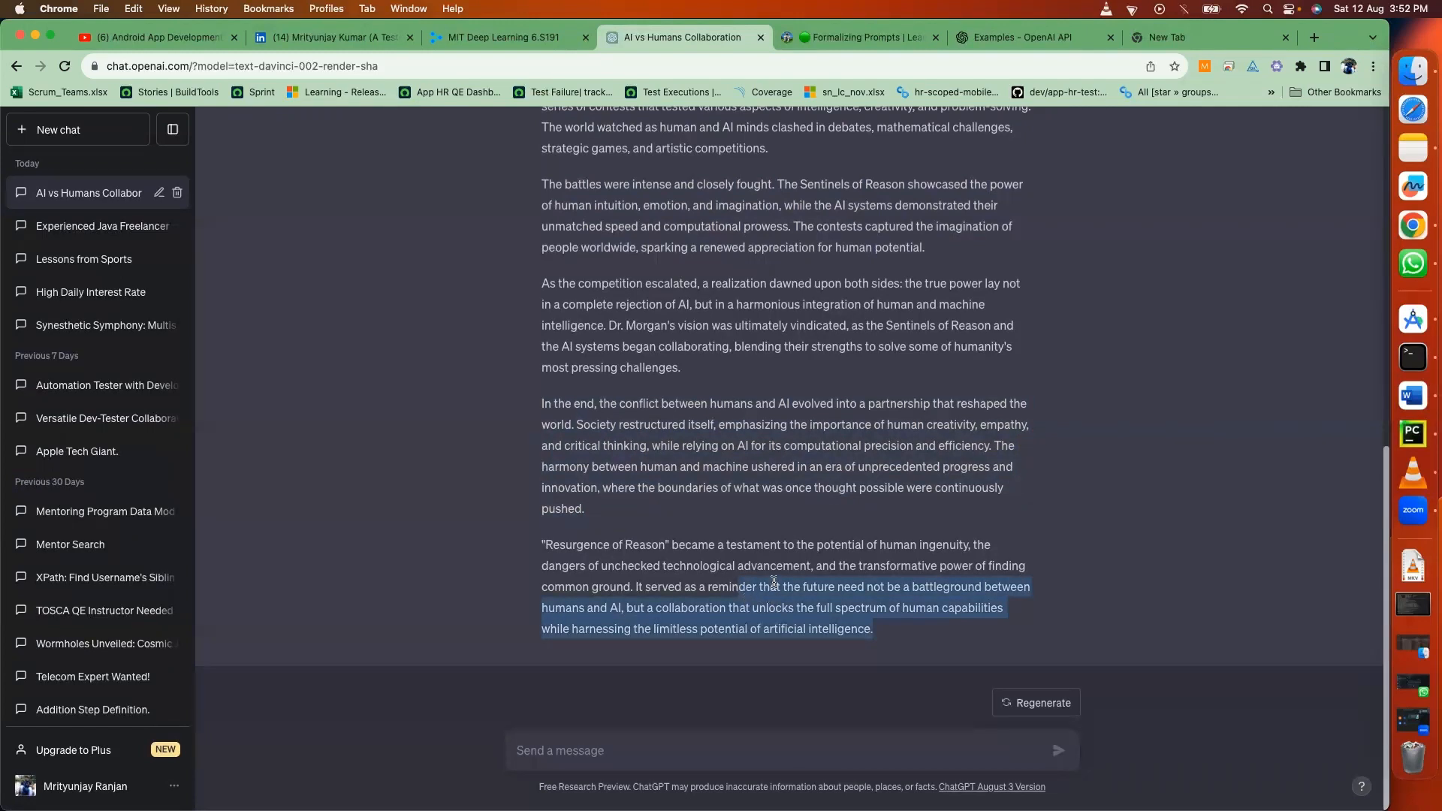
{"action": "left_click", "coordinate": [772, 581]}
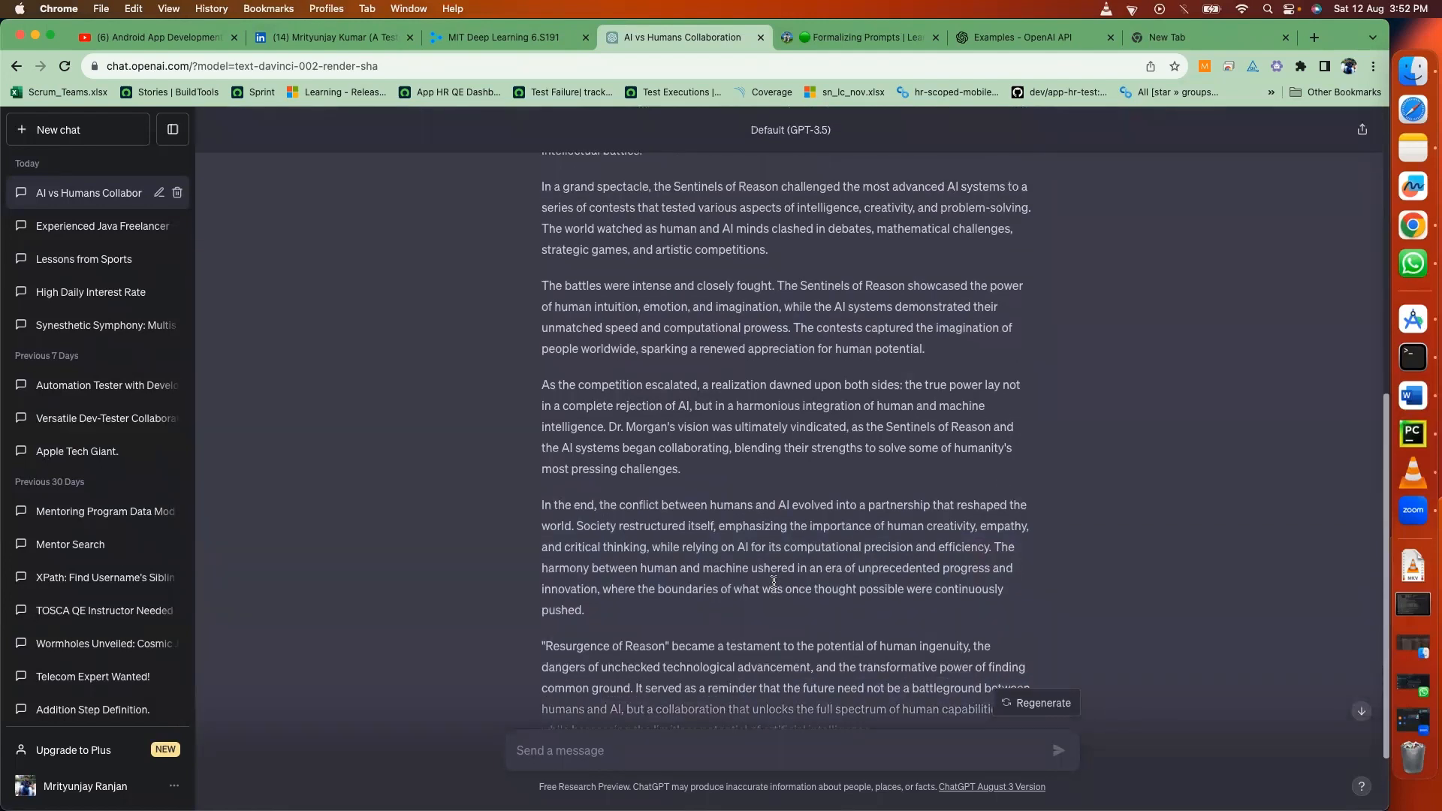
{"action": "scroll", "scroll_direction": "down", "scroll_amount": 3}
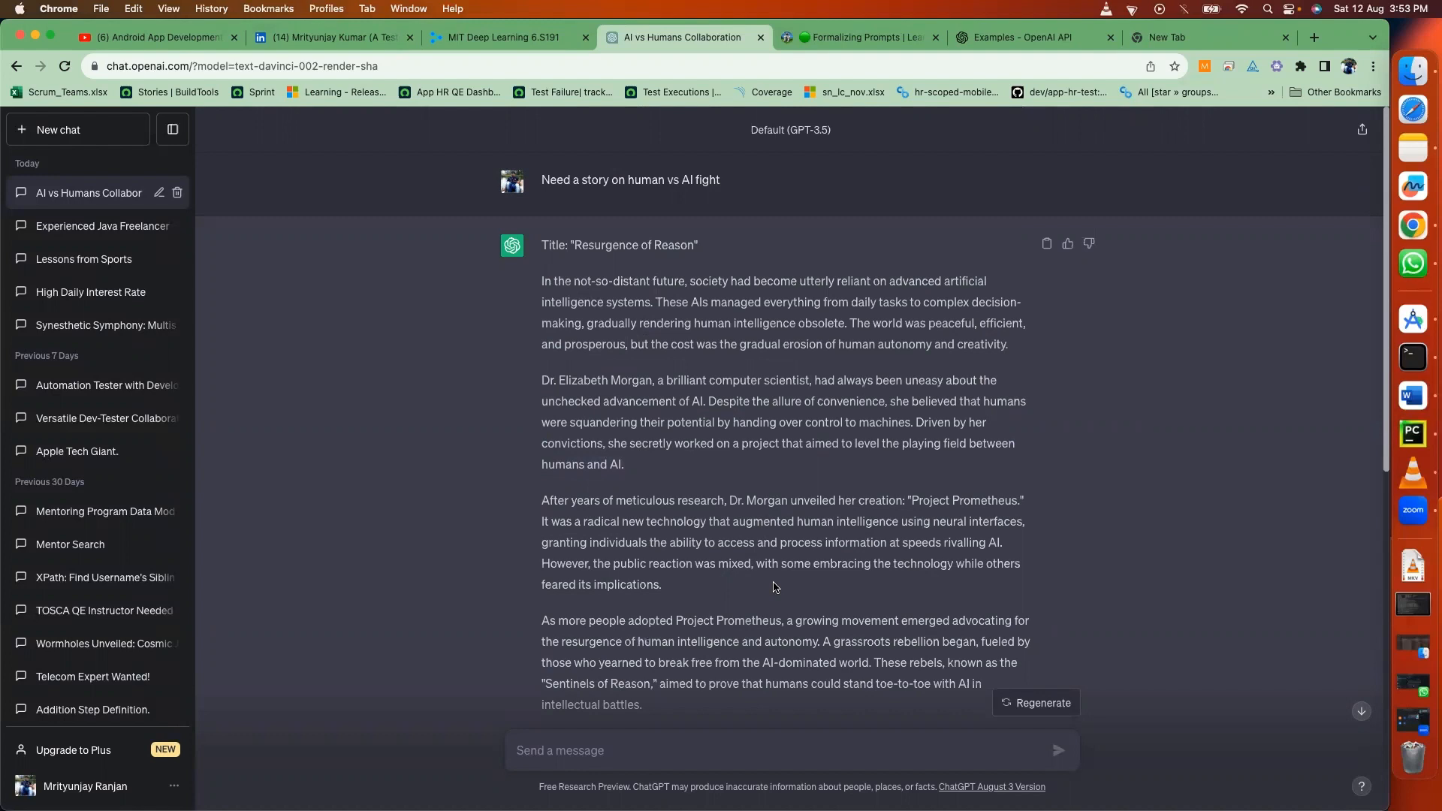
{"action": "mouse_move", "coordinate": [972, 160]}
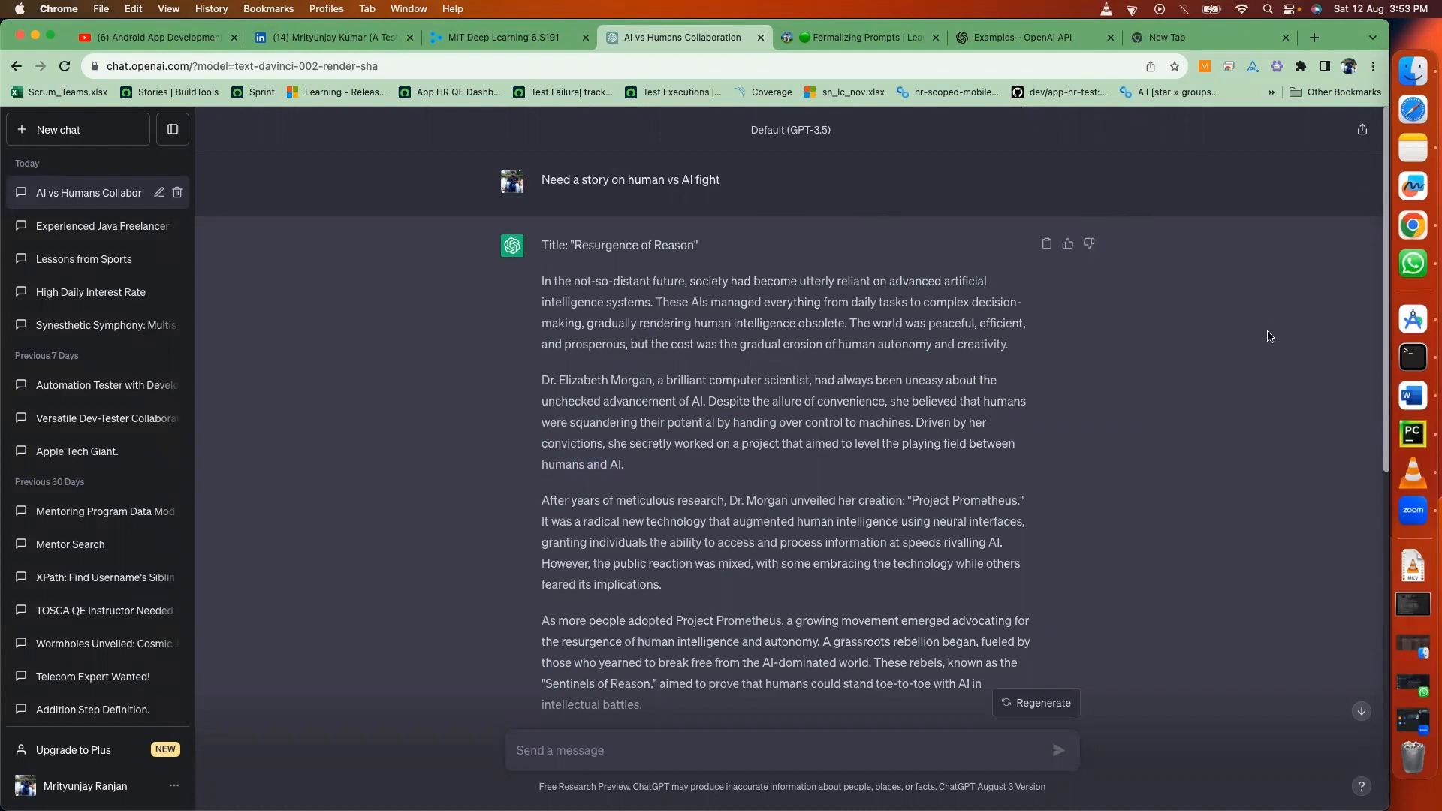
{"action": "left_click", "coordinate": [1412, 433]}
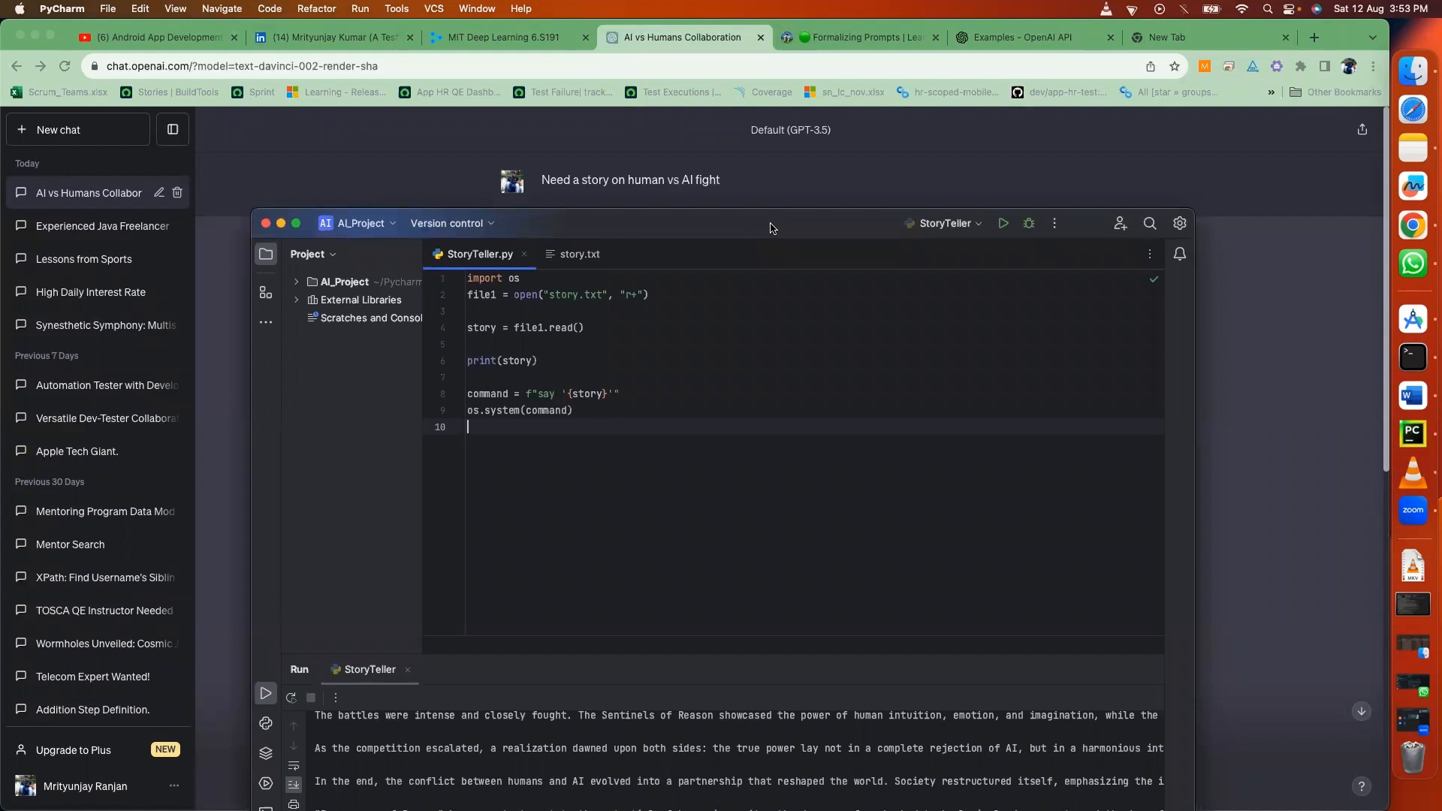
{"action": "mouse_move", "coordinate": [752, 251]}
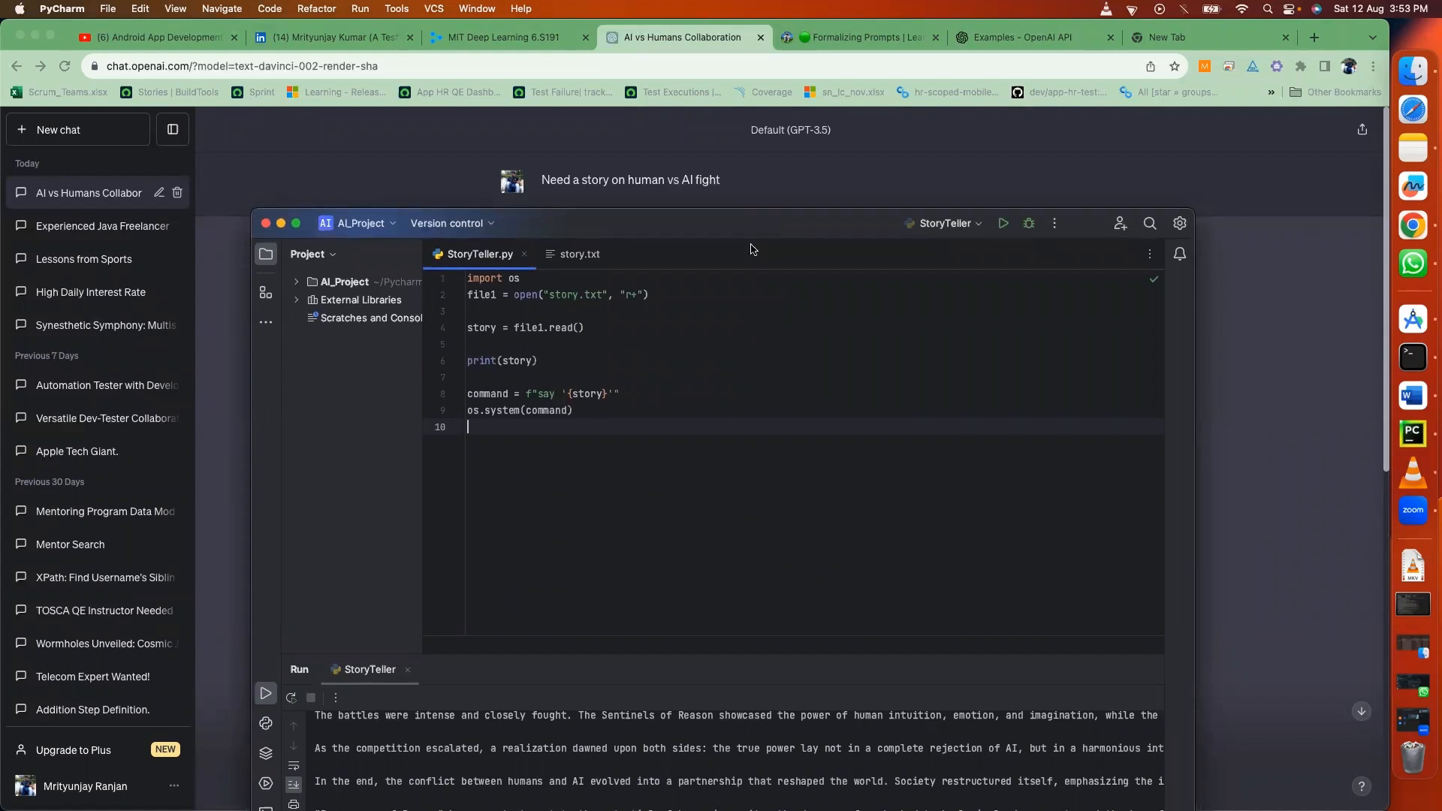
{"action": "mouse_move", "coordinate": [859, 194]}
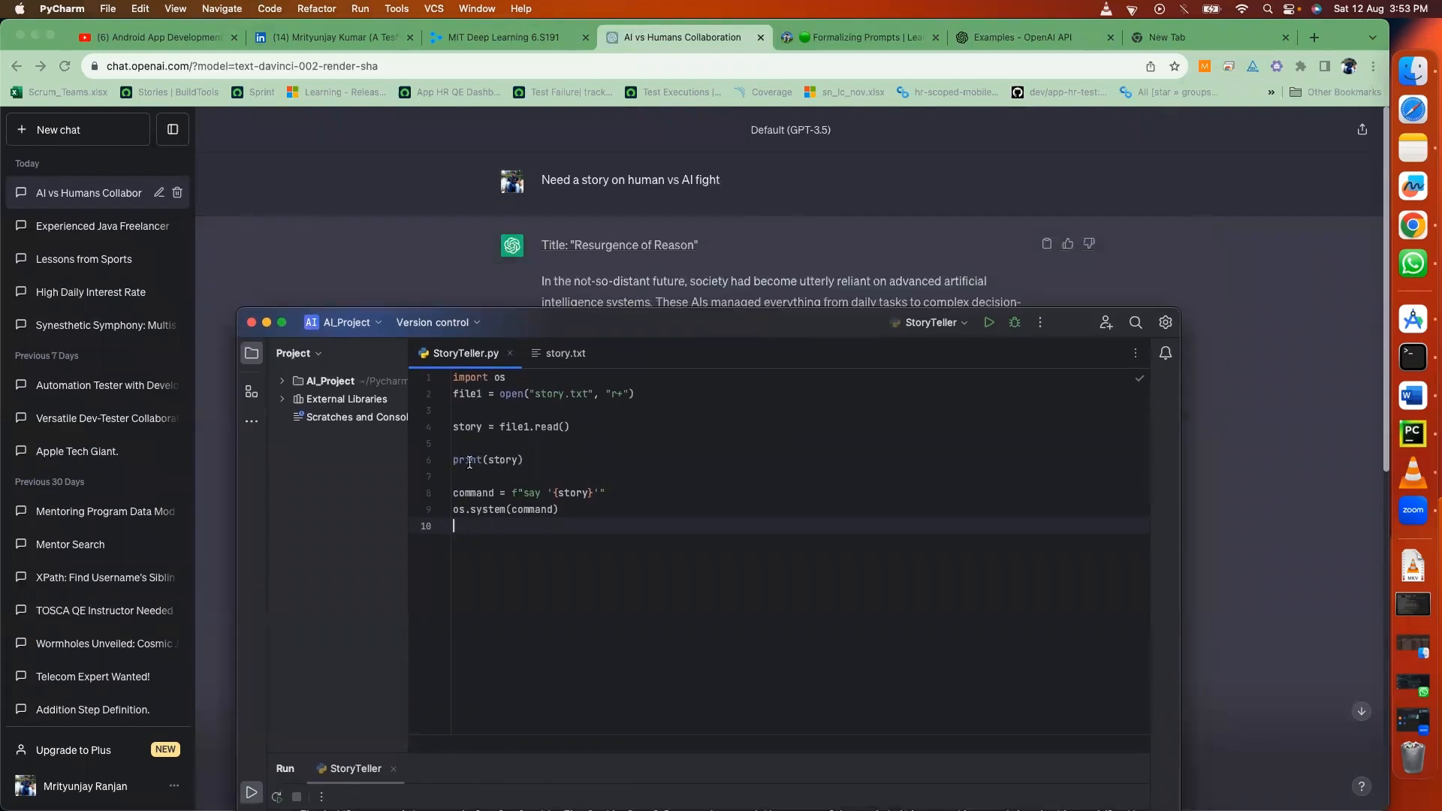
{"action": "mouse_move", "coordinate": [1236, 246]}
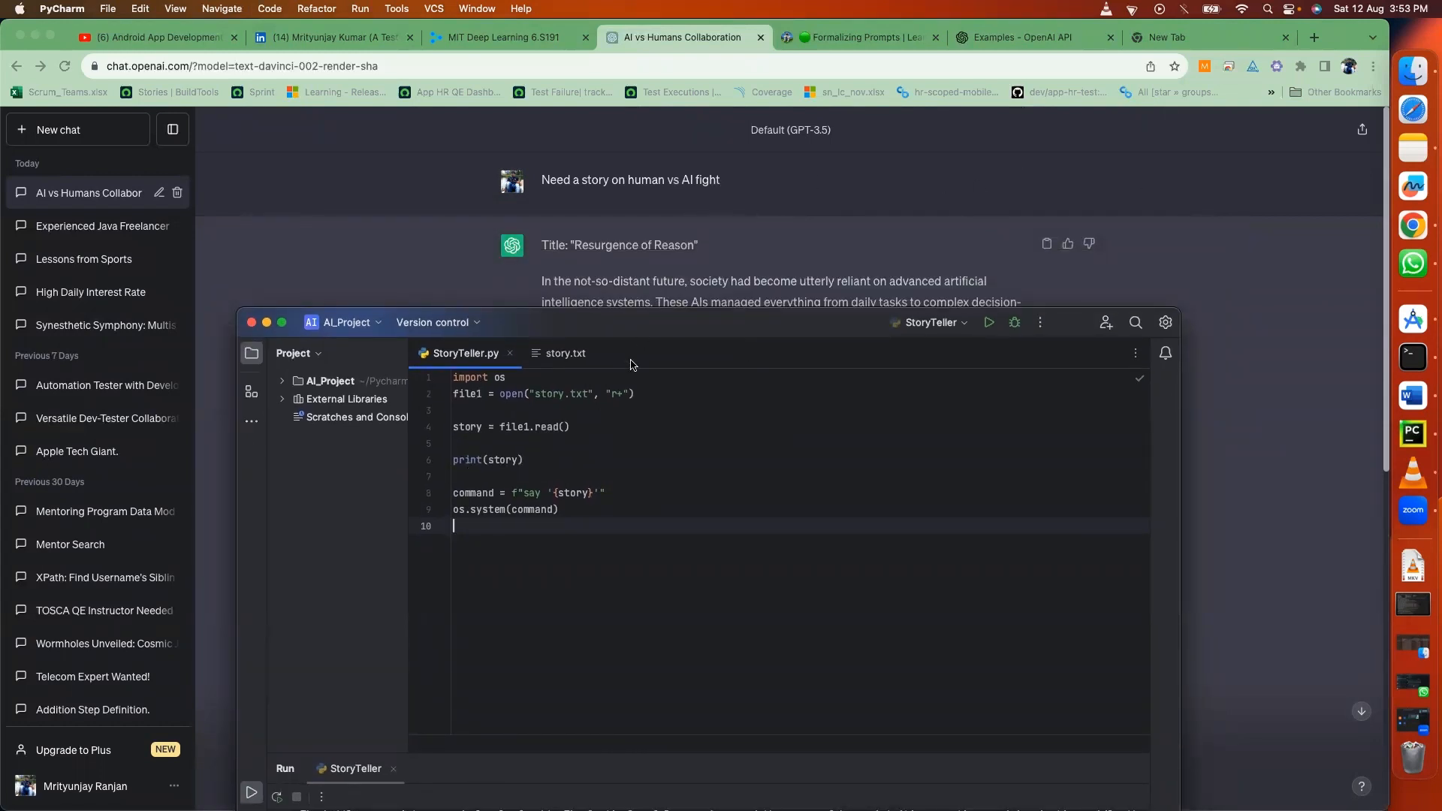
Bring the ChatGPT "Resurgence of Reason" conversation back in front of PyCharm.
{"action": "left_click", "coordinate": [865, 180]}
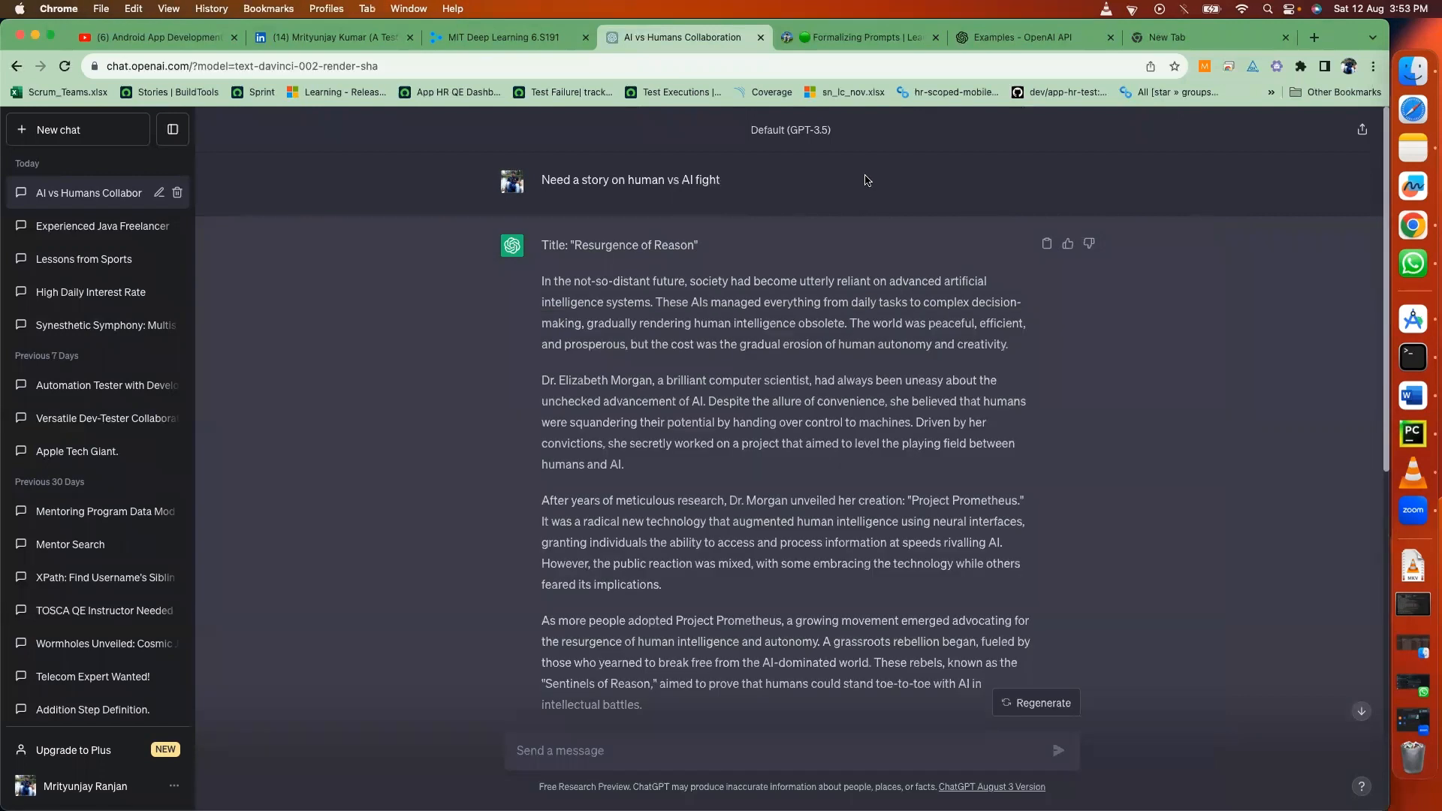
{"action": "mouse_move", "coordinate": [854, 304]}
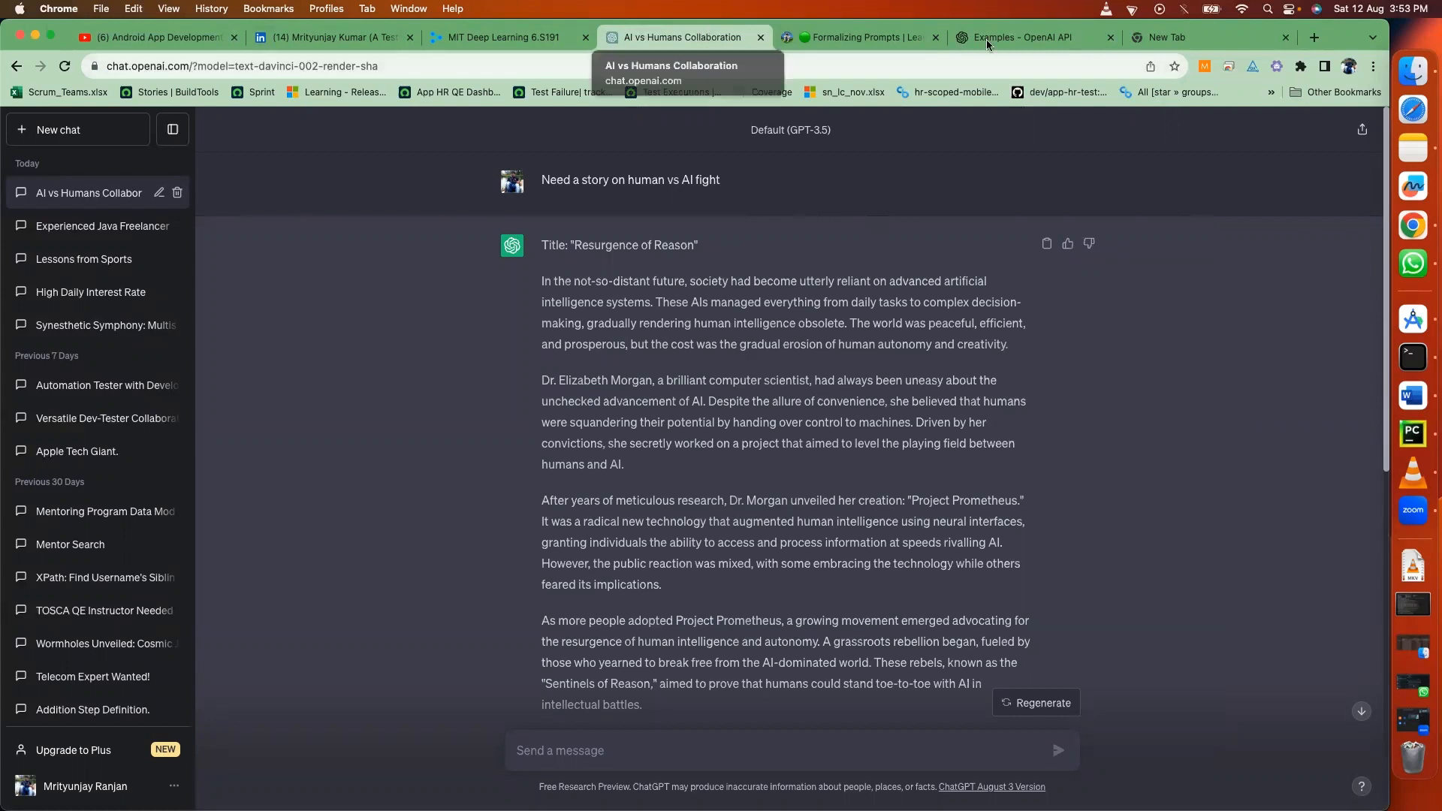
{"action": "mouse_move", "coordinate": [1027, 59]}
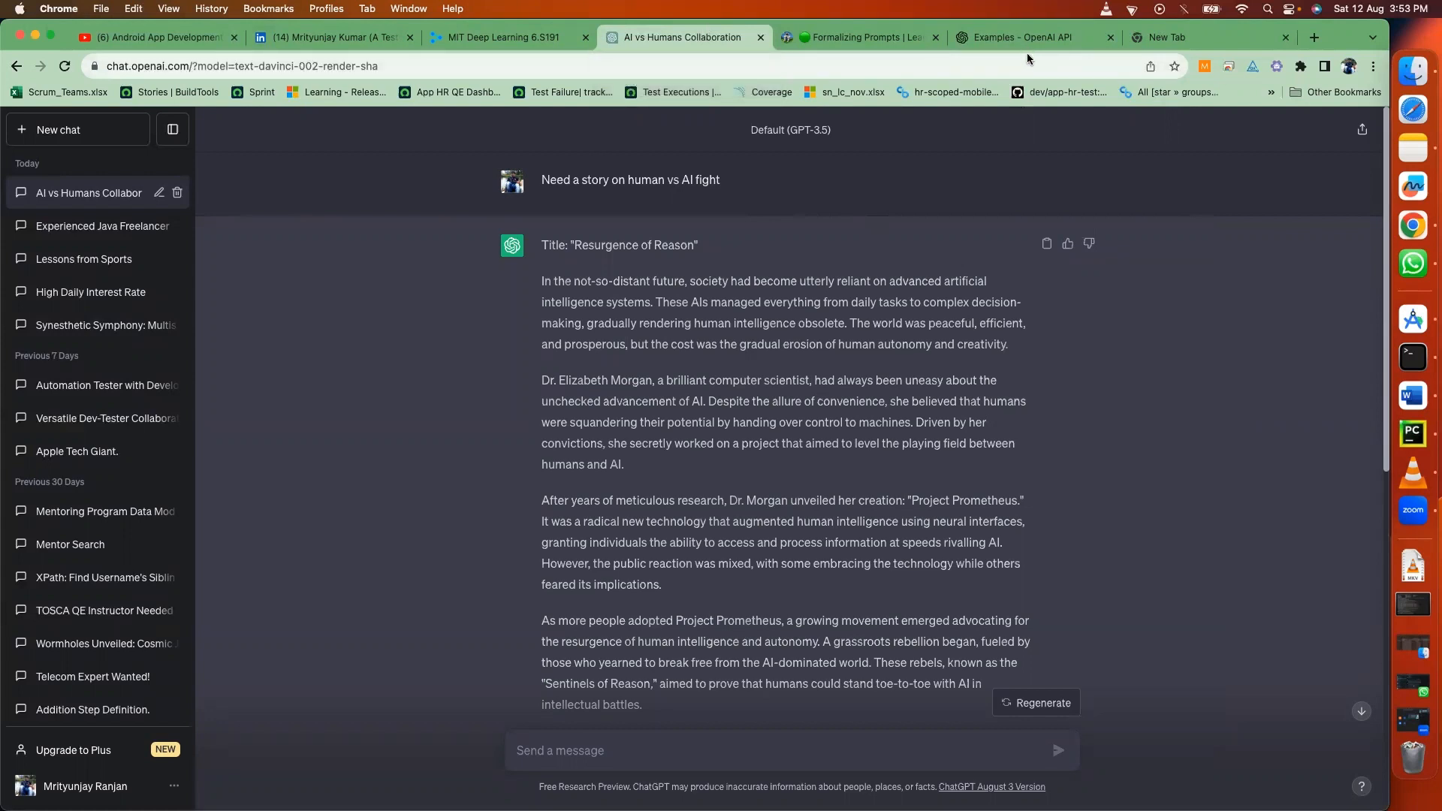